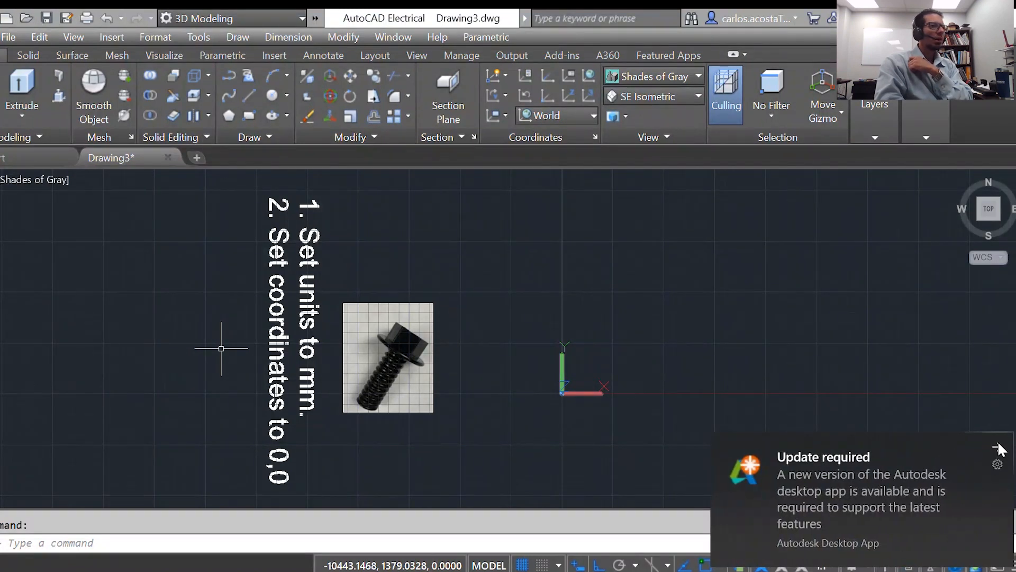
Dismiss the update notice and set the UNITS insertion scale to millimetres.
left_click(998, 448)
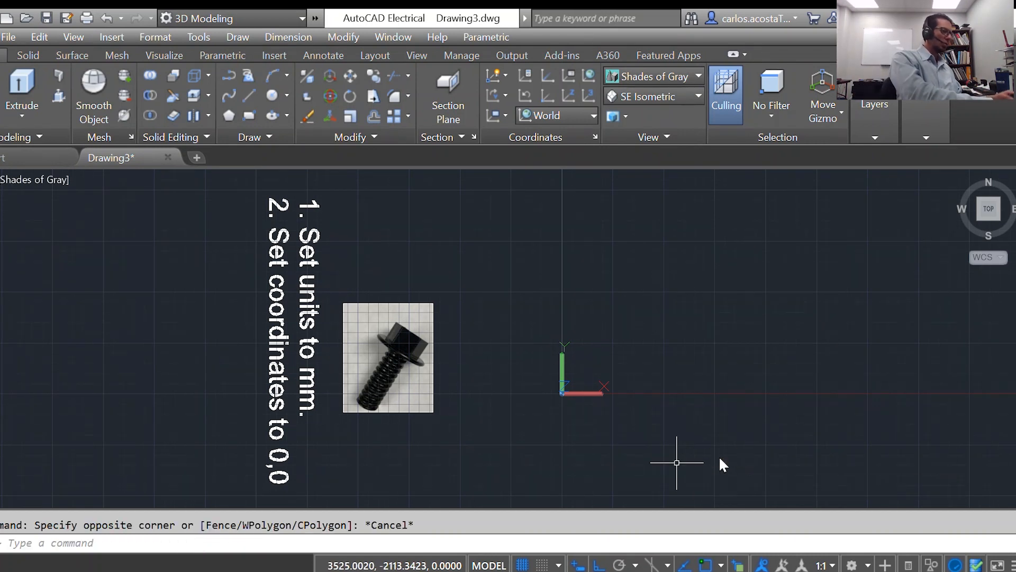
type("UNITS")
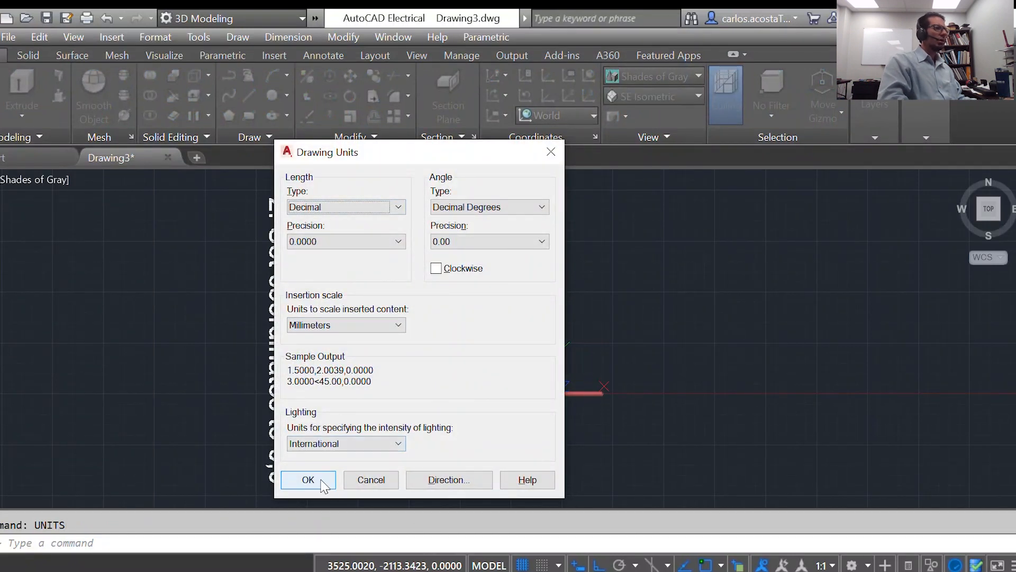
left_click(308, 480)
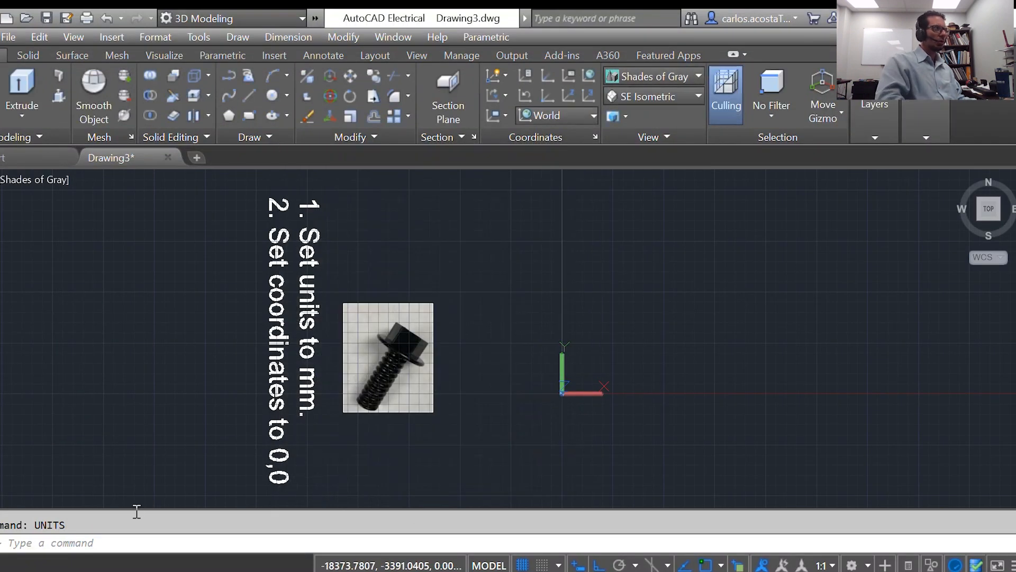
mouse_move(722, 271)
type("LINE")
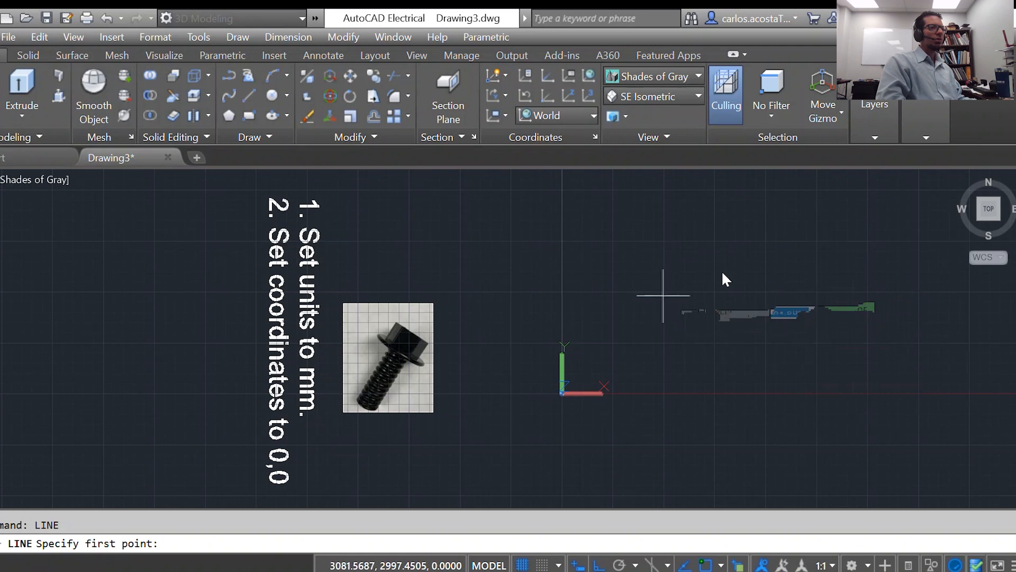
Start a test line, then set the drawing length unit to millimetres via -DWGUNITS.
left_click(663, 296)
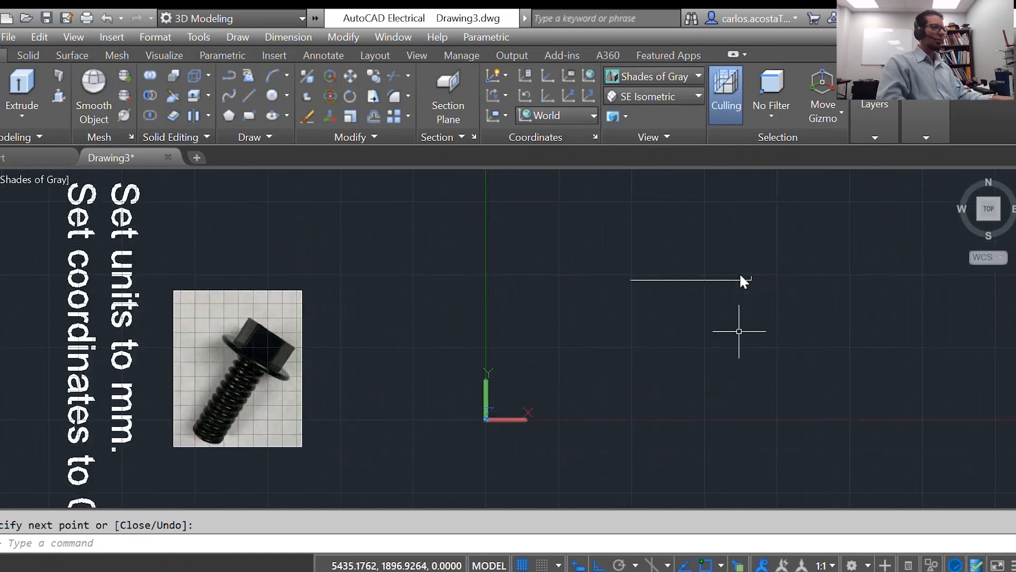
key("F2")
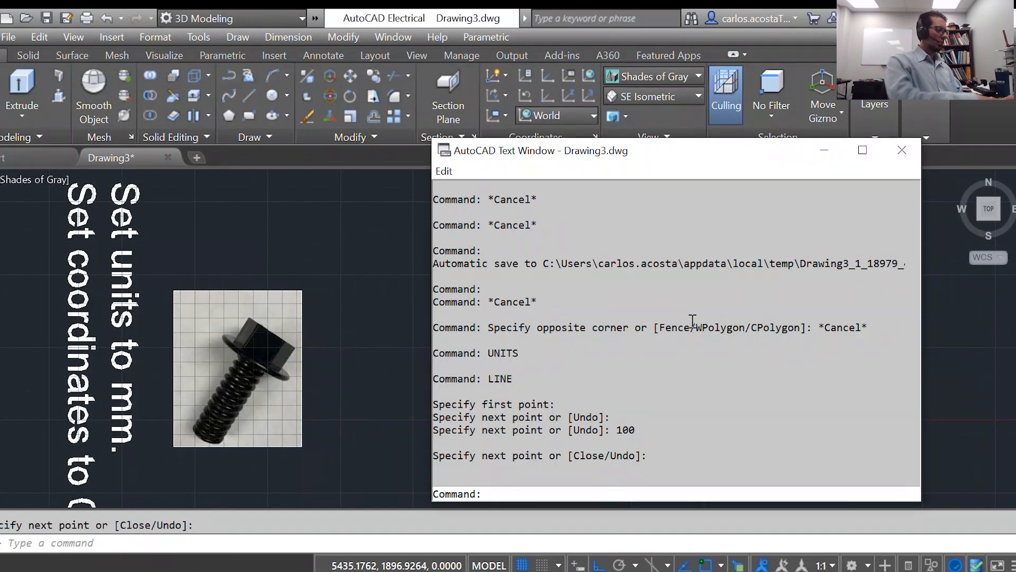
type("dwguni")
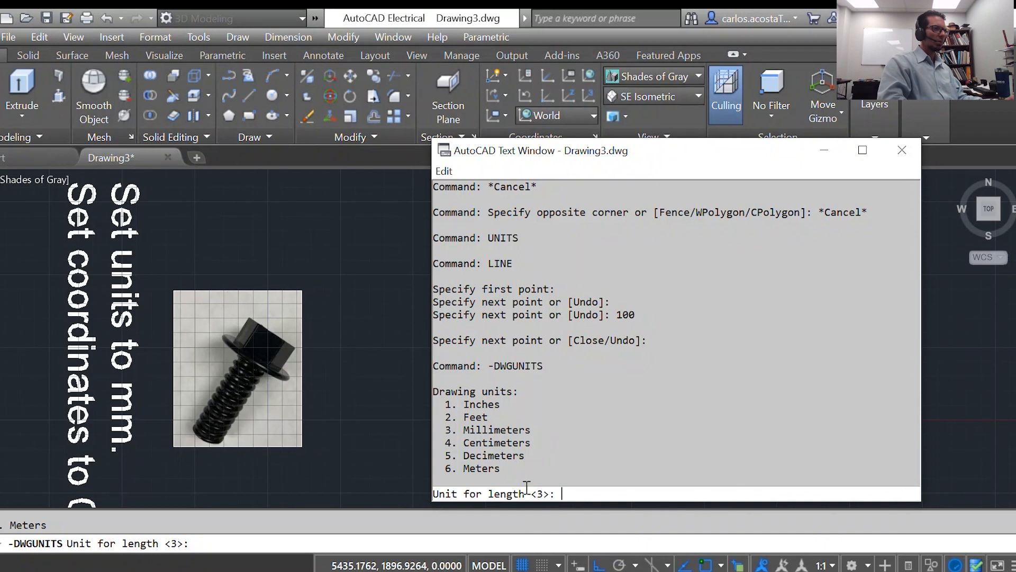
left_click(901, 149)
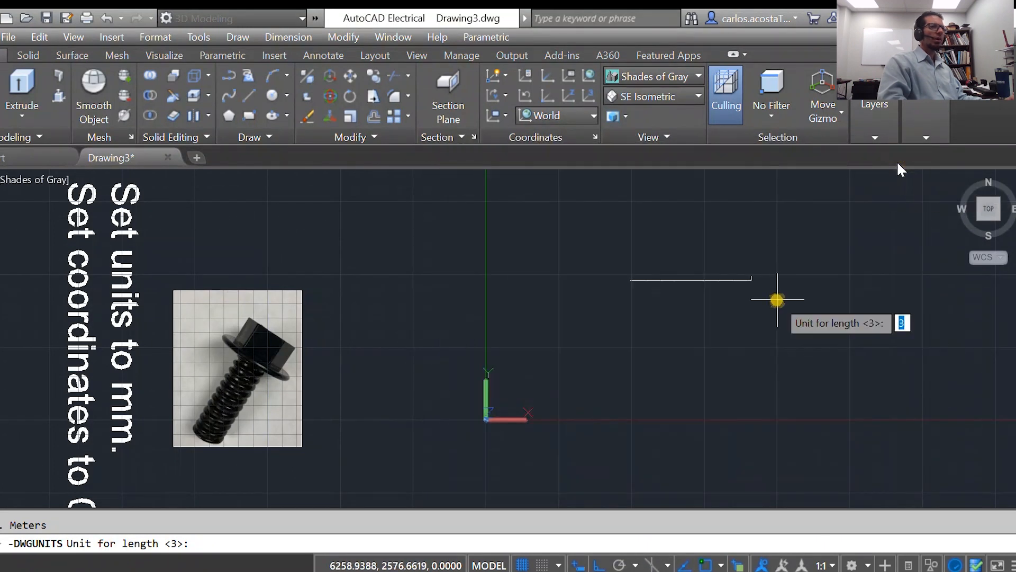
key("Escape")
type("CIRCLE")
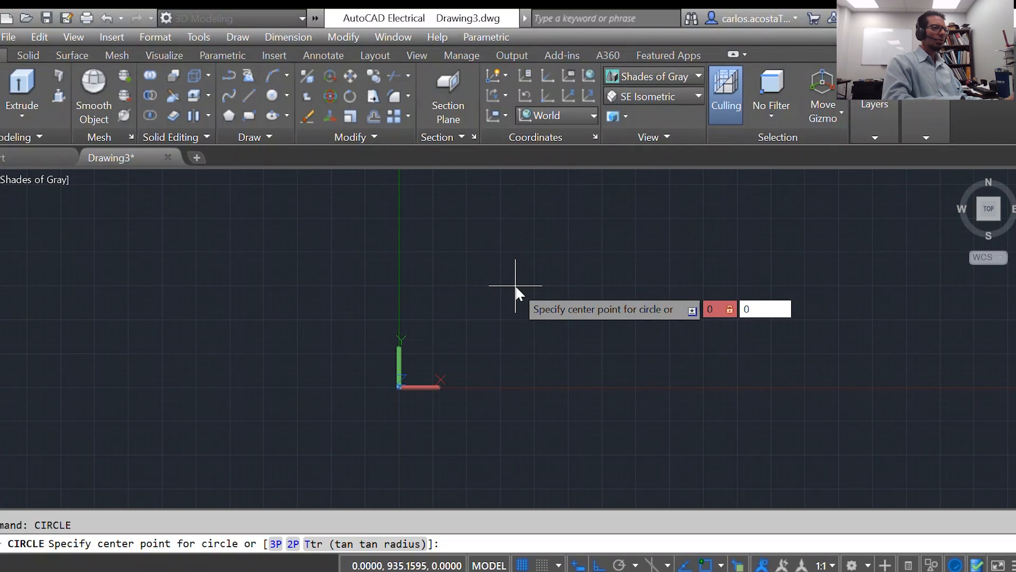
Place the circle's centre at the origin and give it radius 14.
left_click(396, 387)
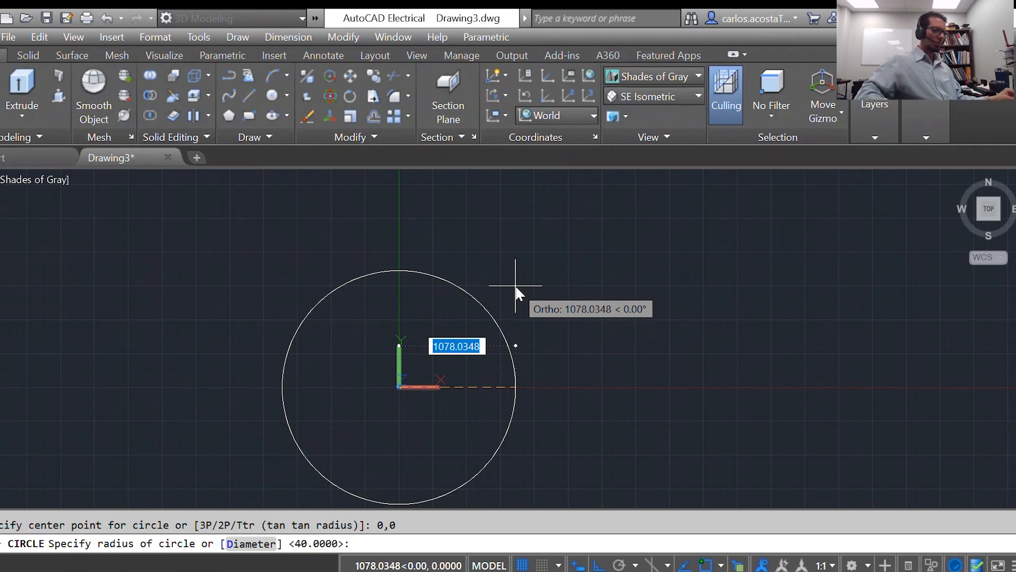
type("14")
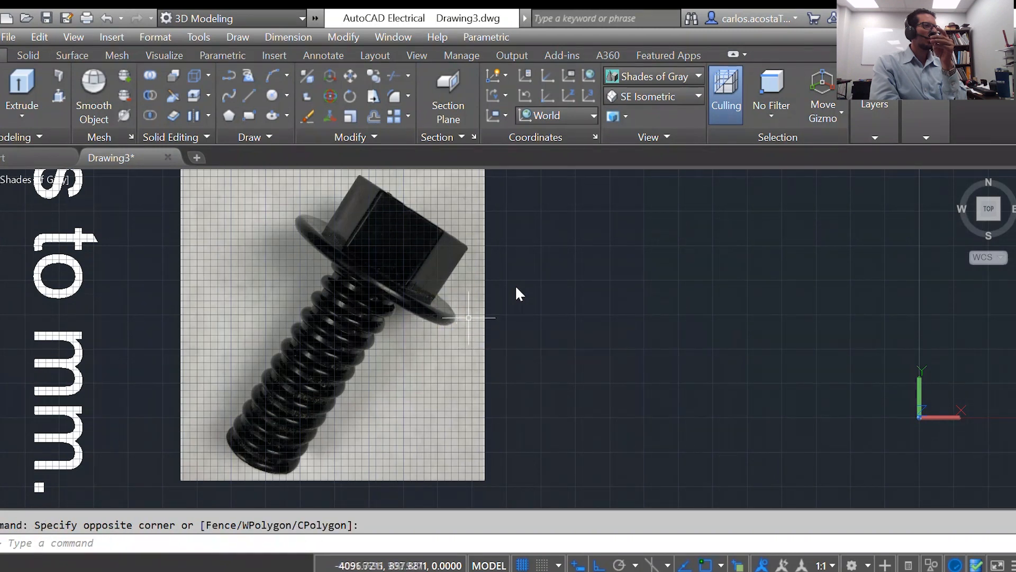
mouse_move(420, 233)
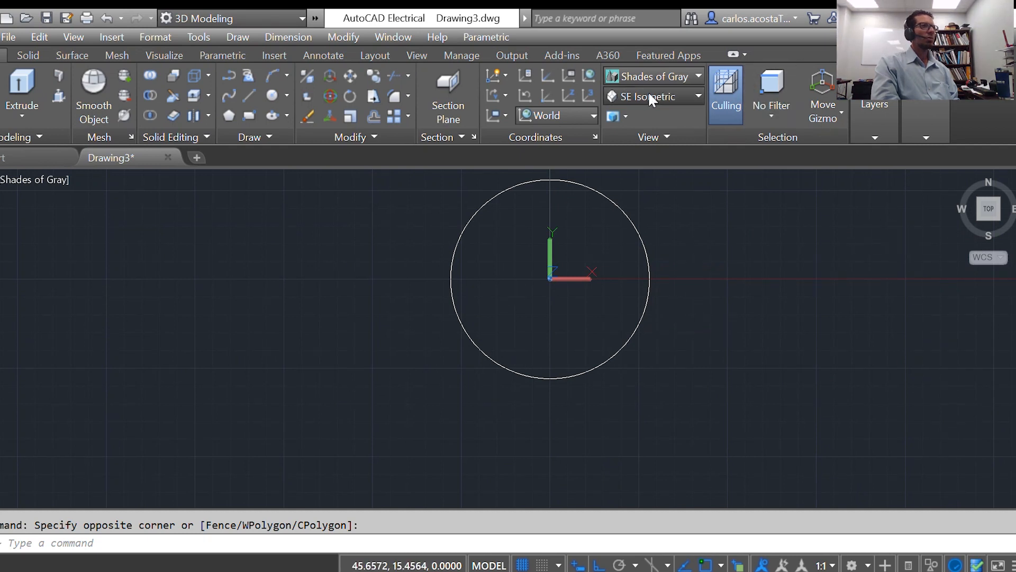
Switch to SE Isometric view and presspull the circle into an upright cylinder.
left_click(648, 96)
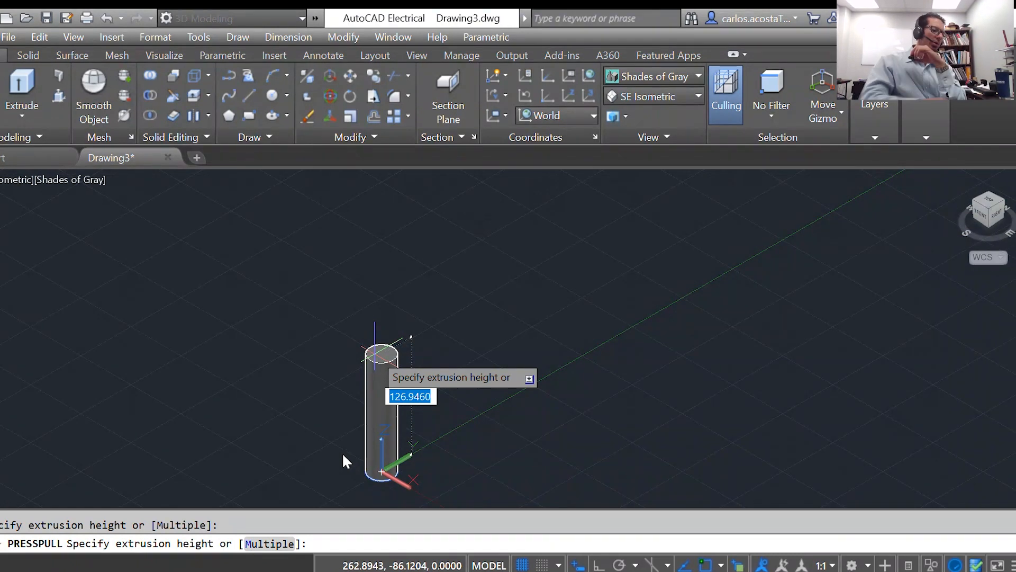
key("Enter")
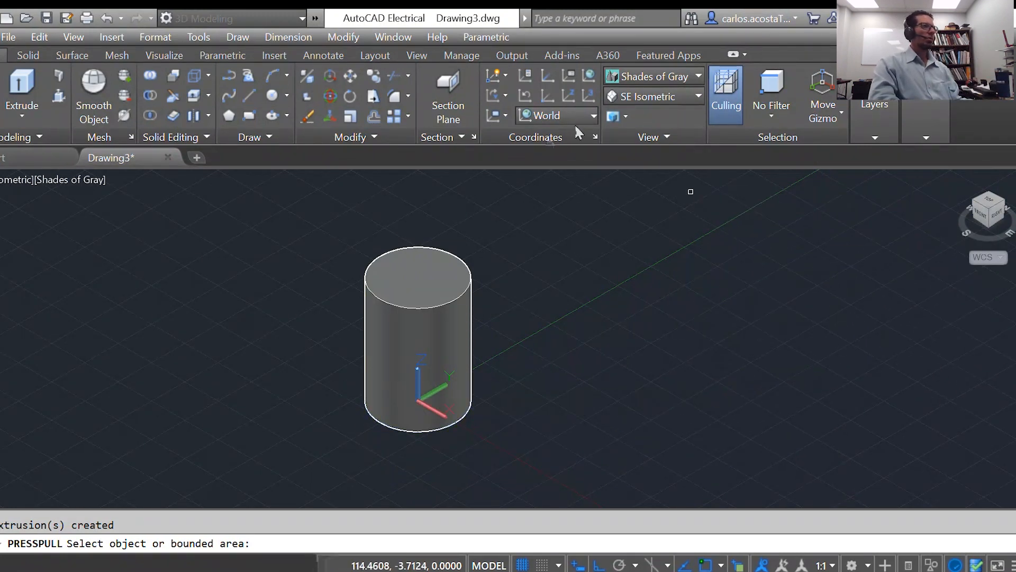
mouse_move(803, 58)
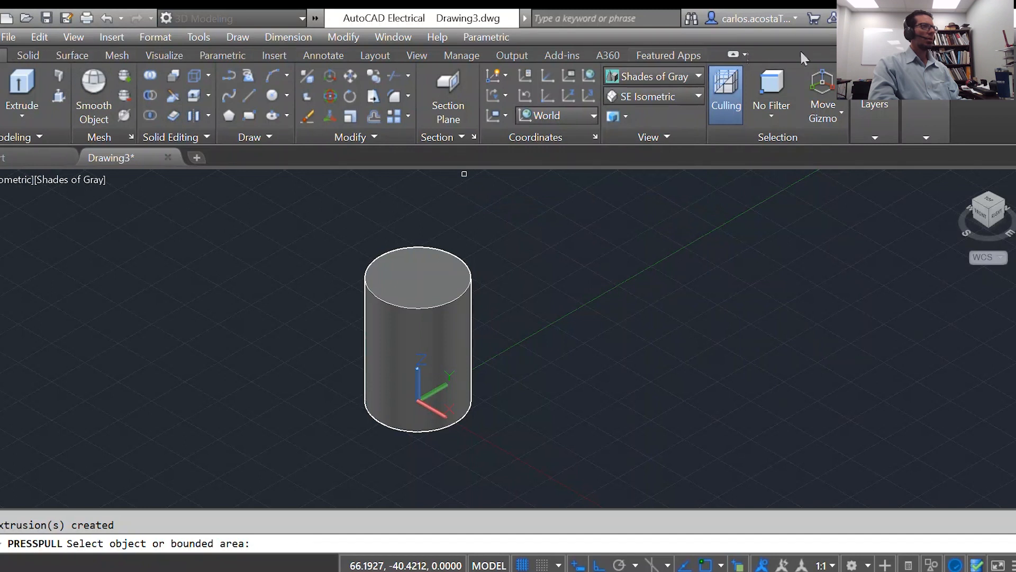
Open the layer list, add a new layer, and dismiss the cannot-rename-layer-0 warning.
left_click(875, 104)
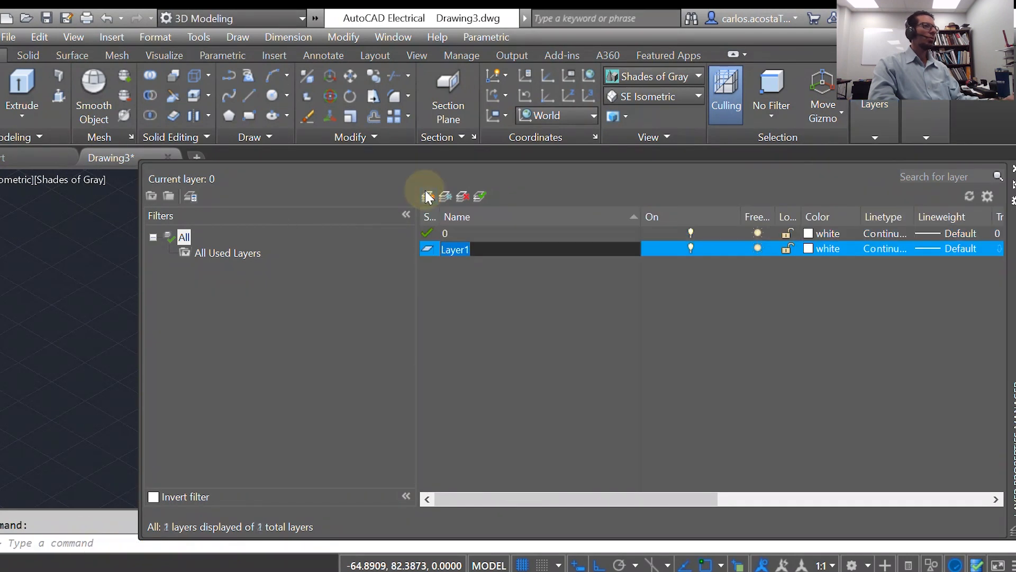
left_click(428, 196)
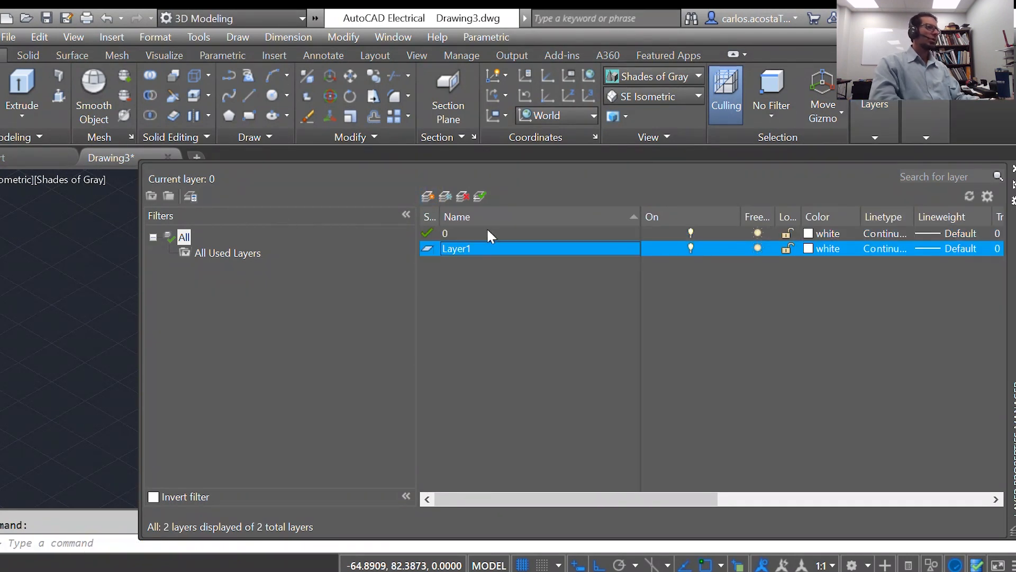
left_click(477, 233)
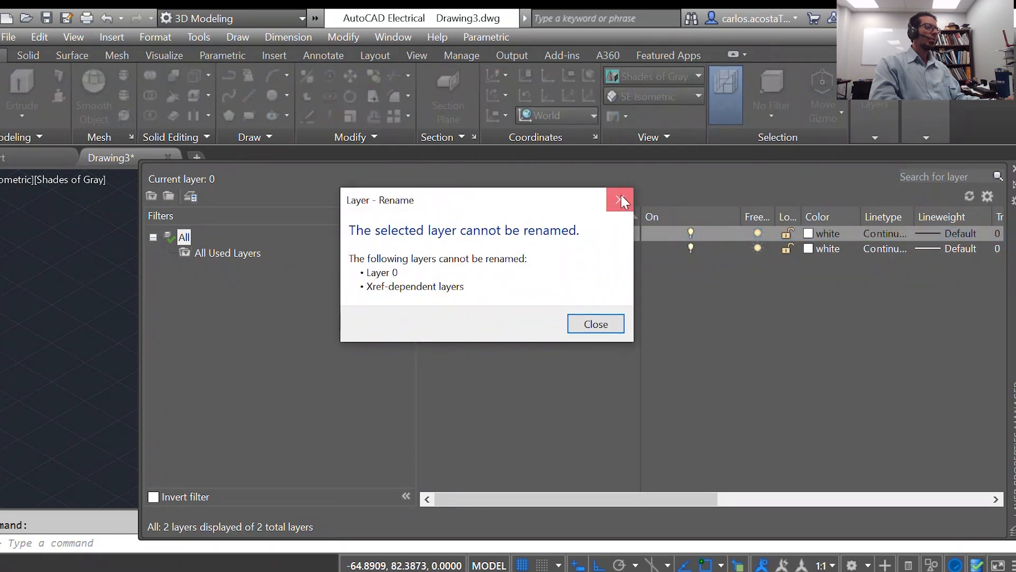
left_click(620, 200)
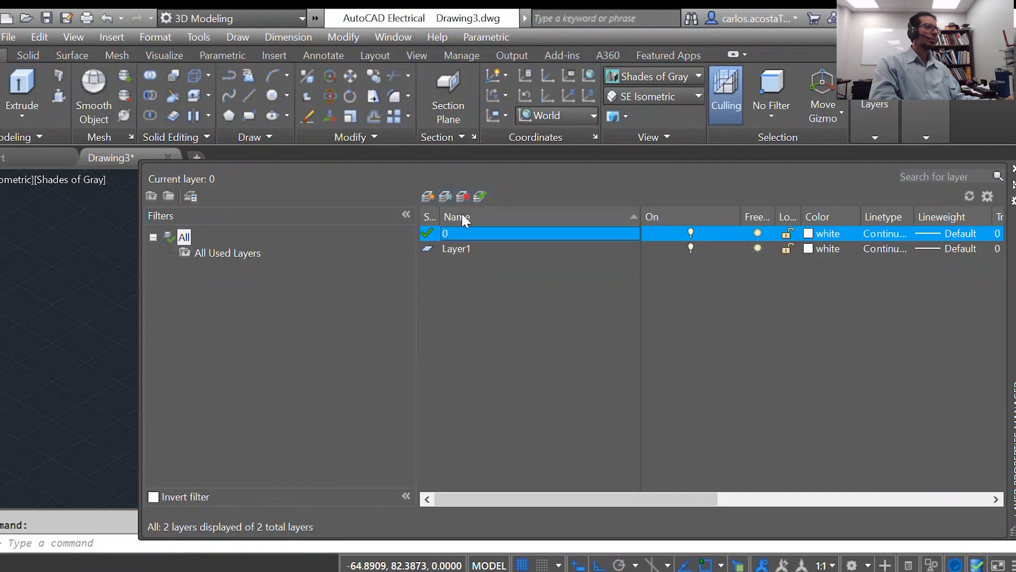
mouse_move(470, 242)
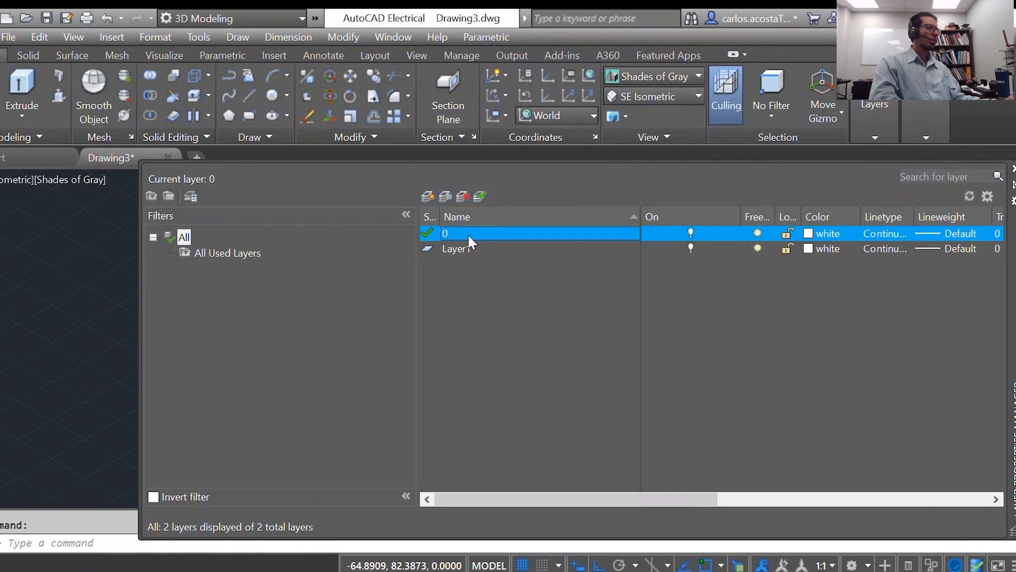
Rename Layer1 to Cyl, make it current with colour 251, and add another layer.
right_click(466, 234)
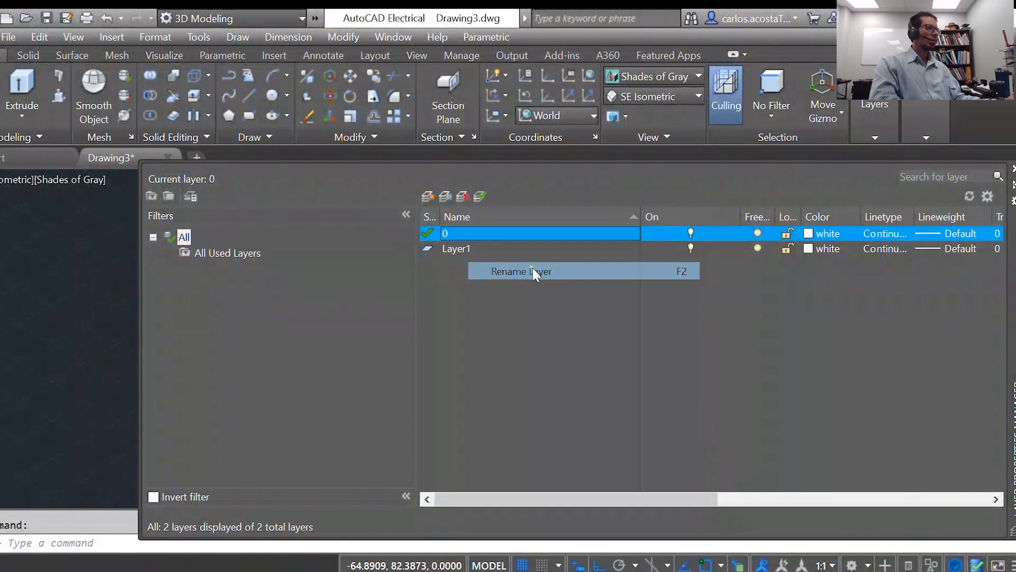
left_click(550, 308)
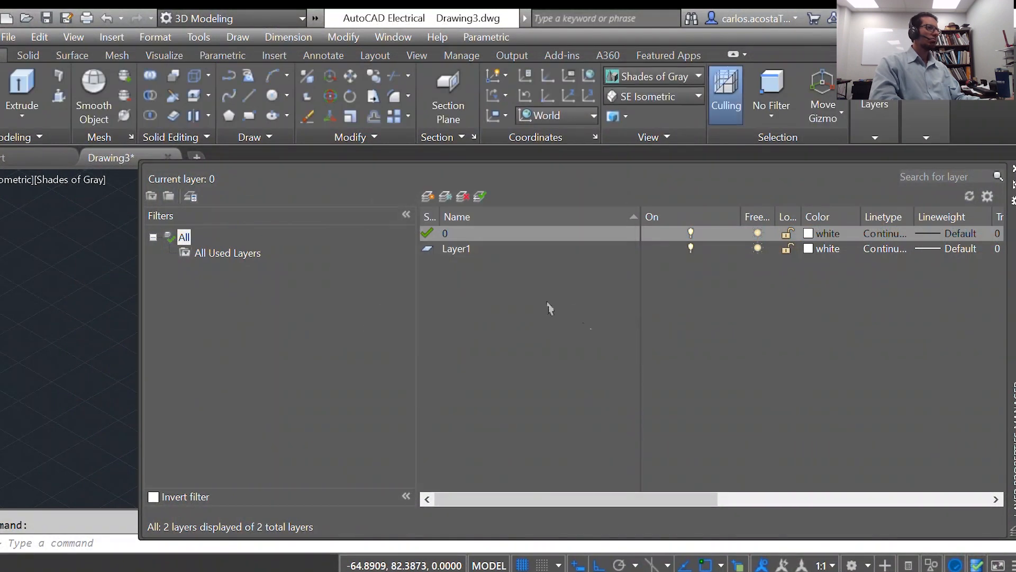
double_click(456, 248)
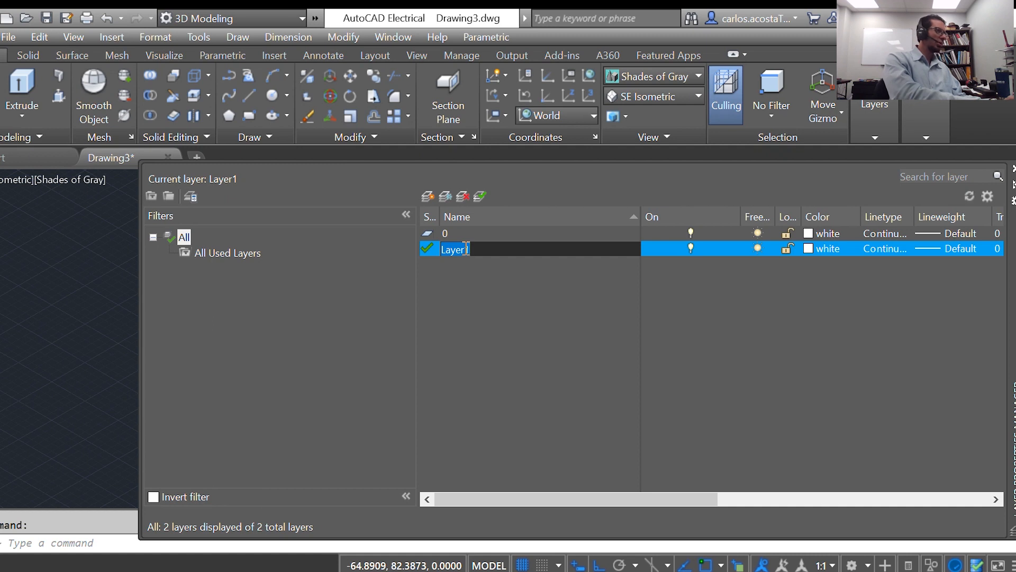
type("c")
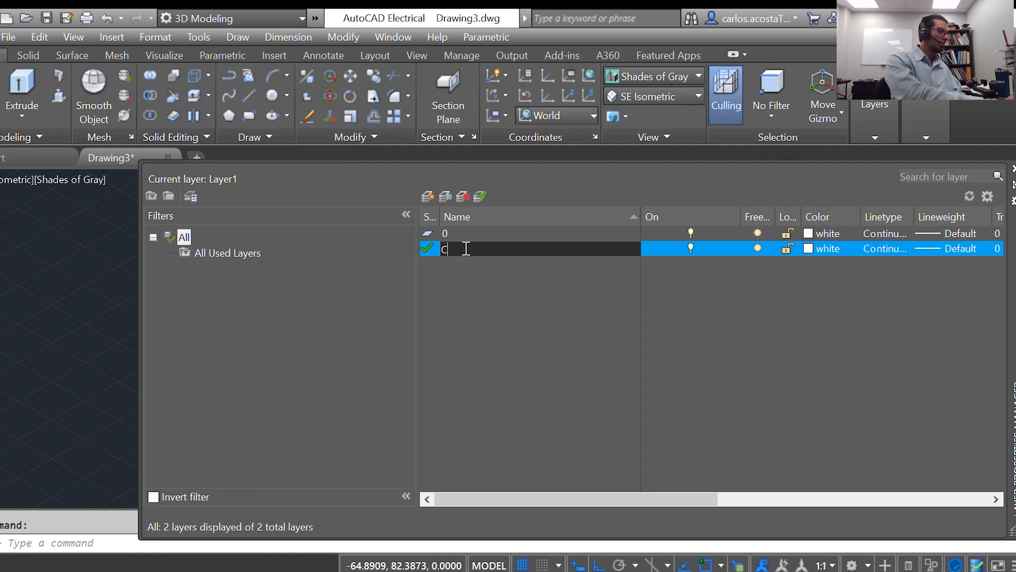
type("yl")
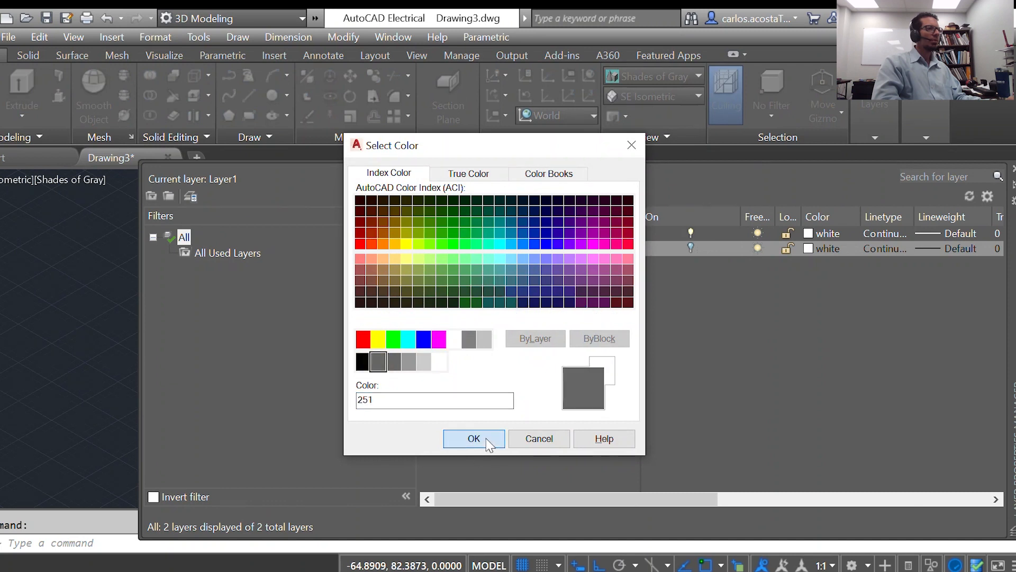
left_click(473, 438)
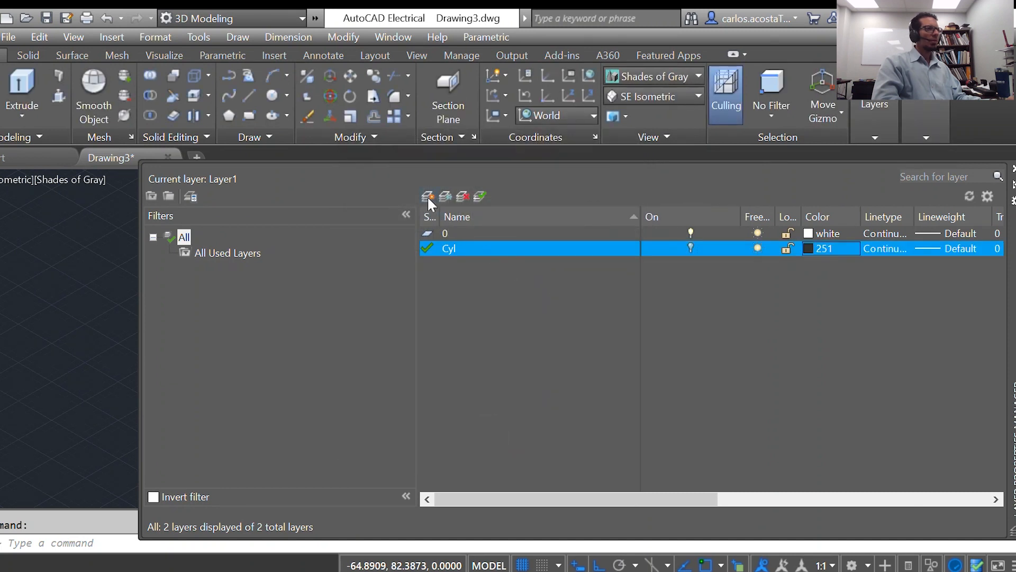
left_click(428, 197)
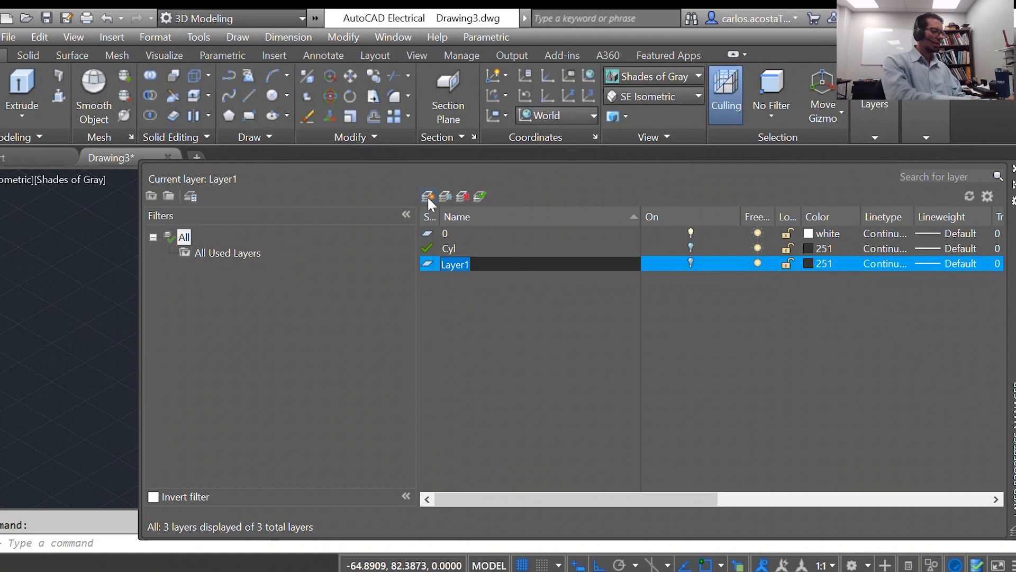
Name the new layer Hel in yellow and add a Disc layer in colour 20.
type("Hel")
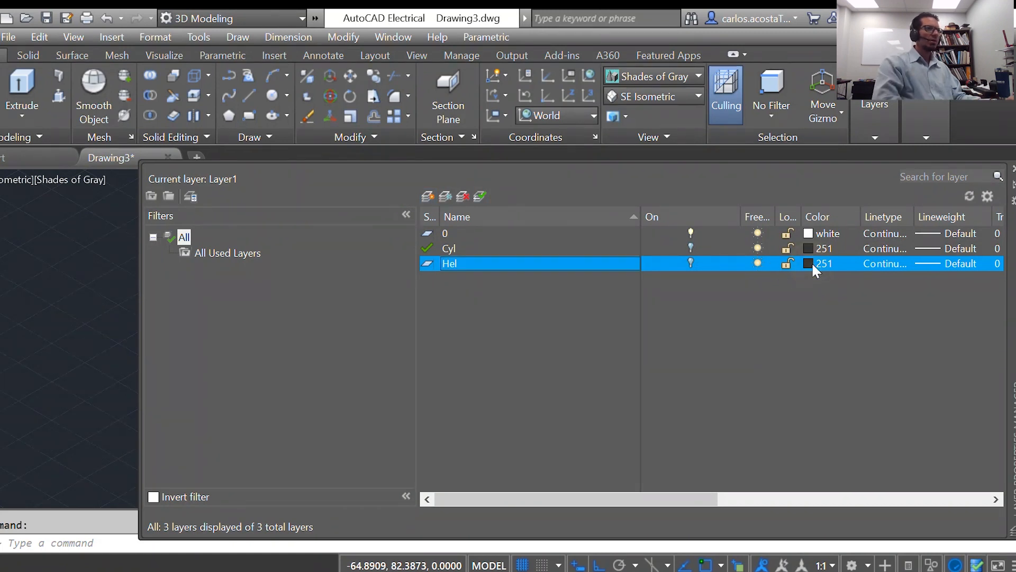
left_click(808, 263)
type("yellow")
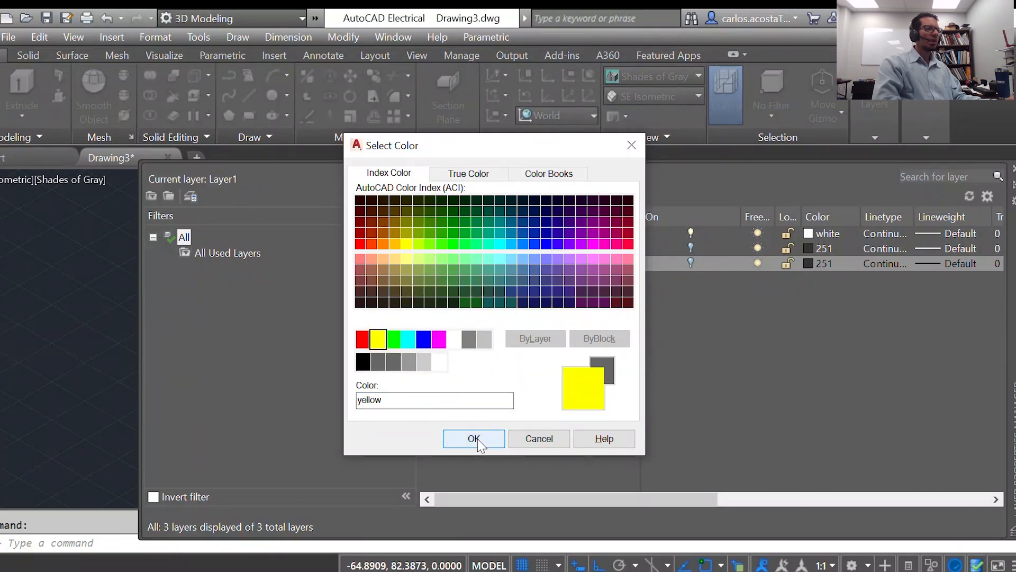
left_click(474, 439)
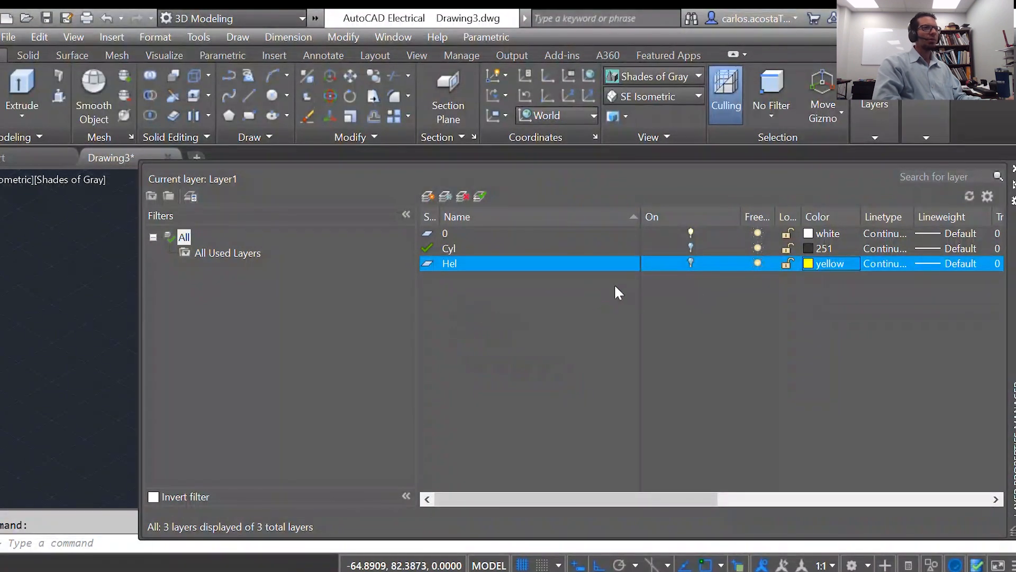
mouse_move(451, 295)
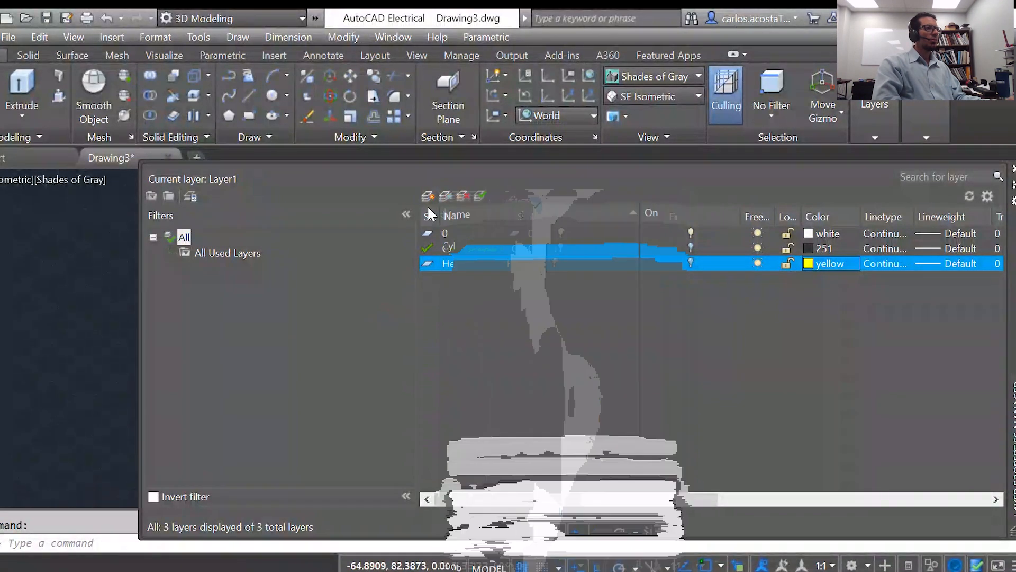
left_click(427, 197)
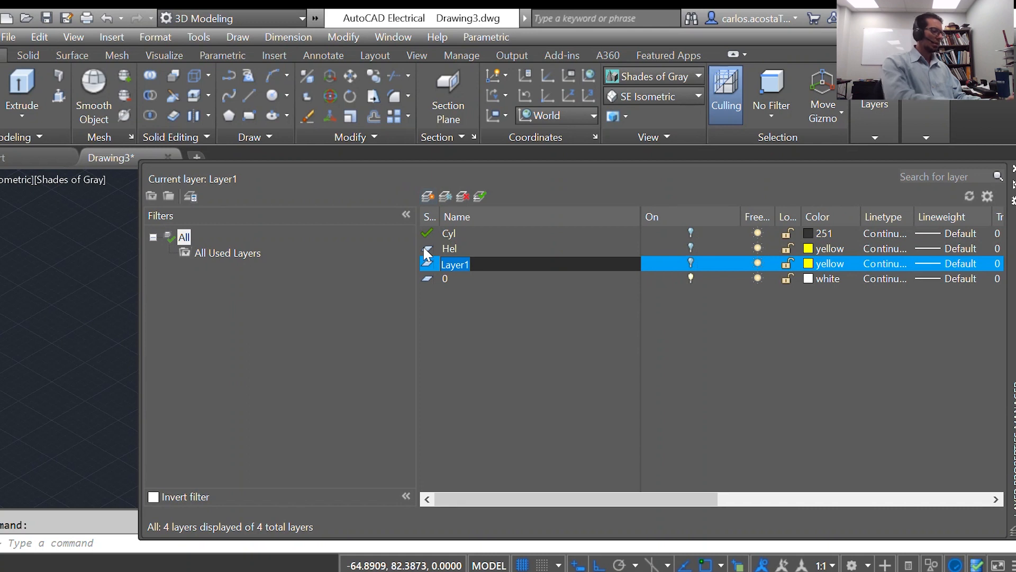
type("Disc")
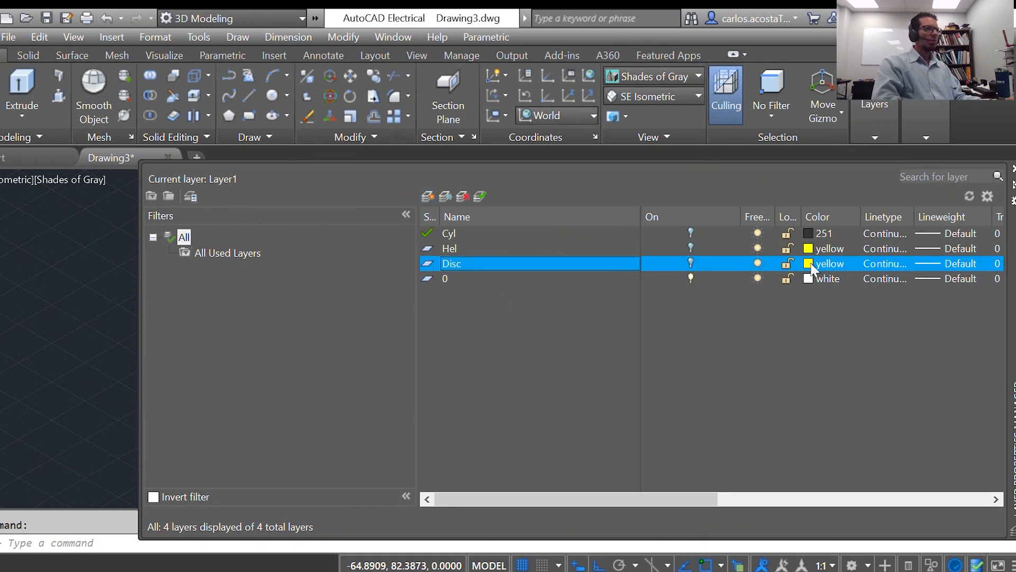
left_click(808, 263)
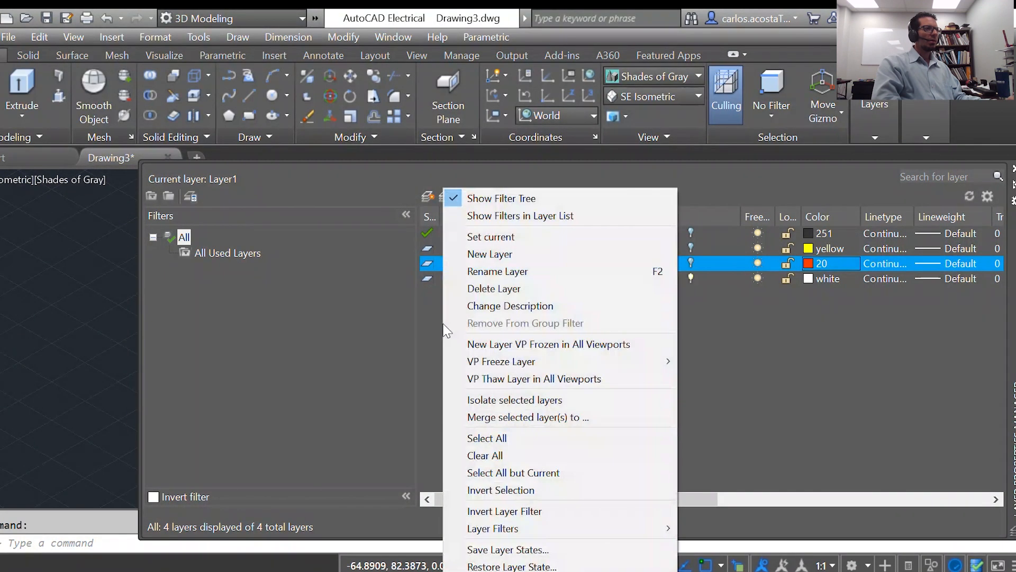
left_click(427, 197)
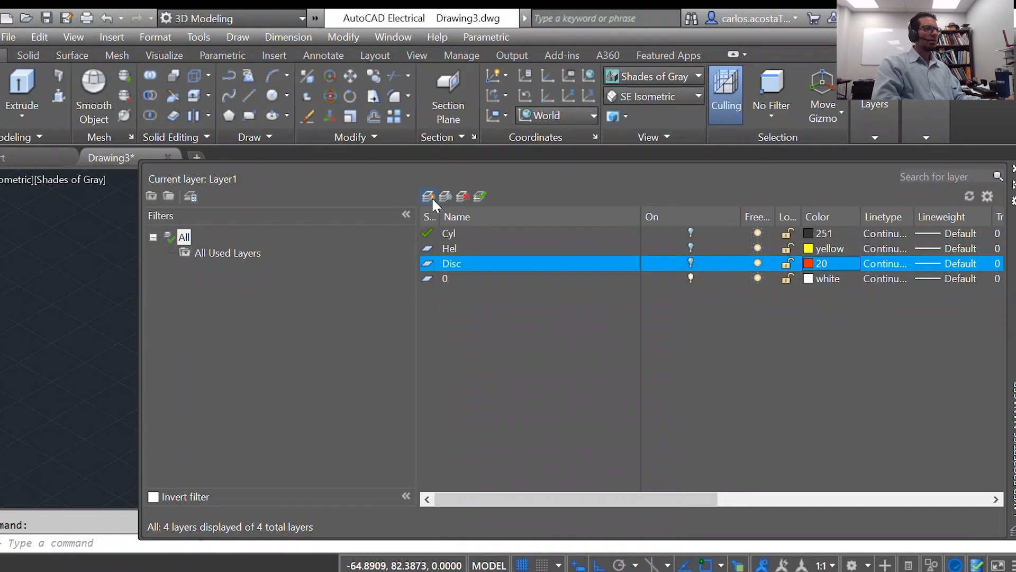
Add a green Polygon layer and a Constructioncrvs layer.
left_click(427, 197)
type("Polygon")
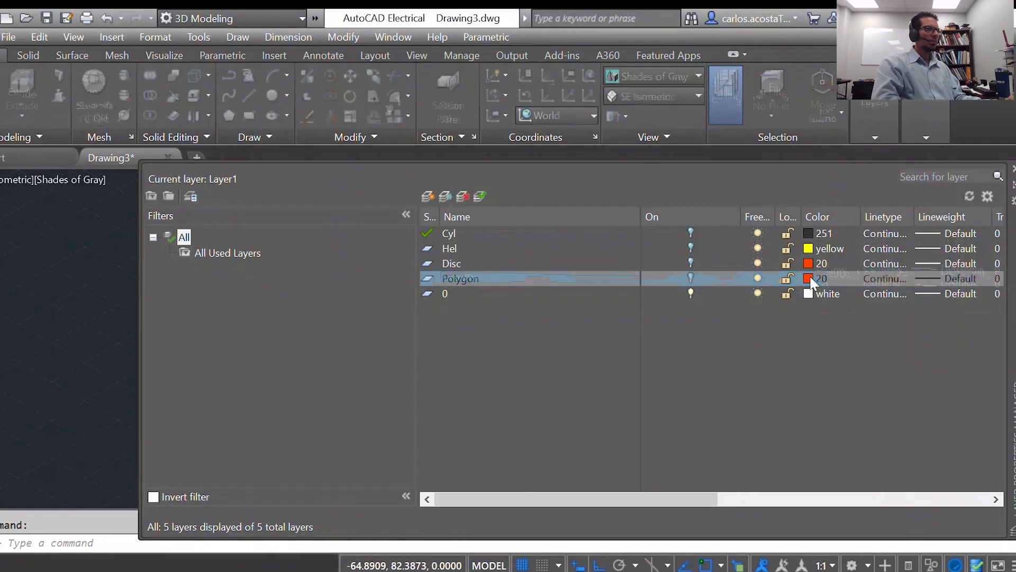
left_click(808, 279)
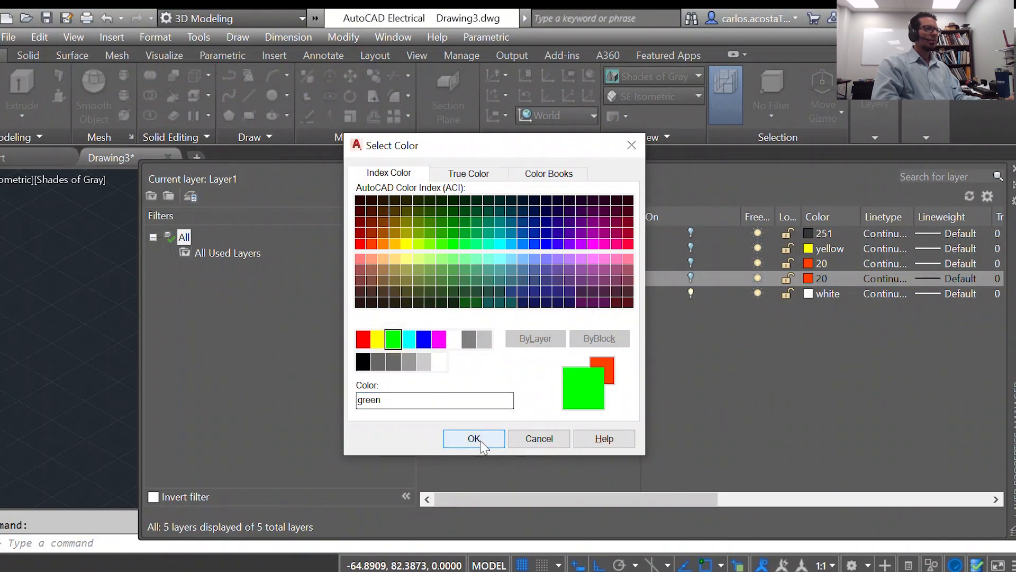
left_click(473, 438)
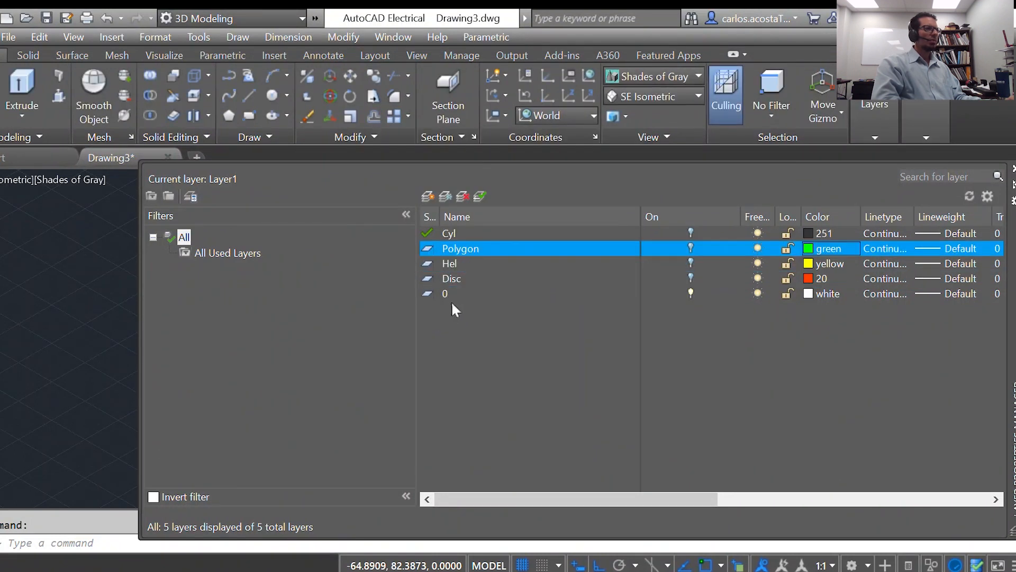
left_click(445, 293)
type("C")
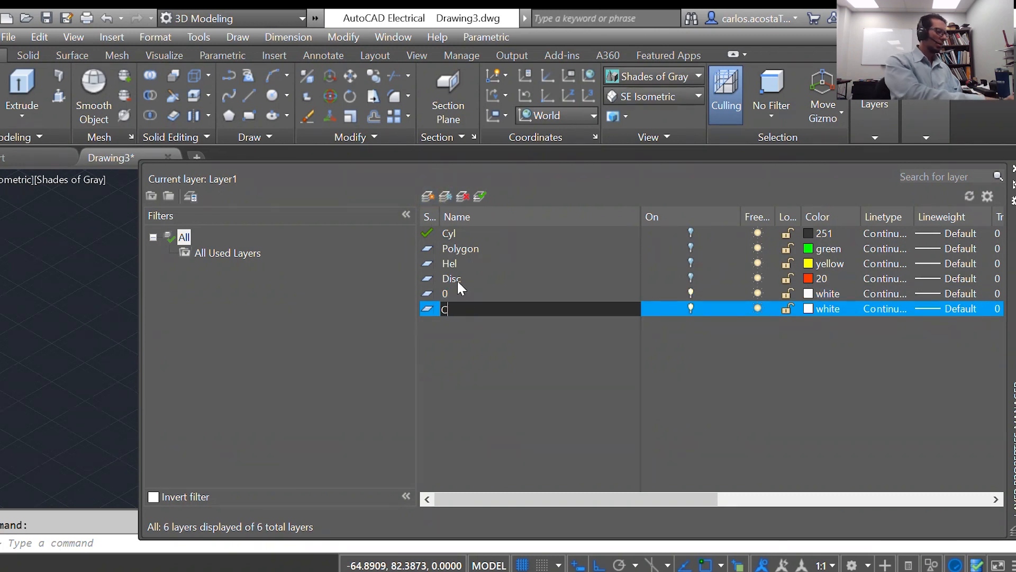
type("onstructiond")
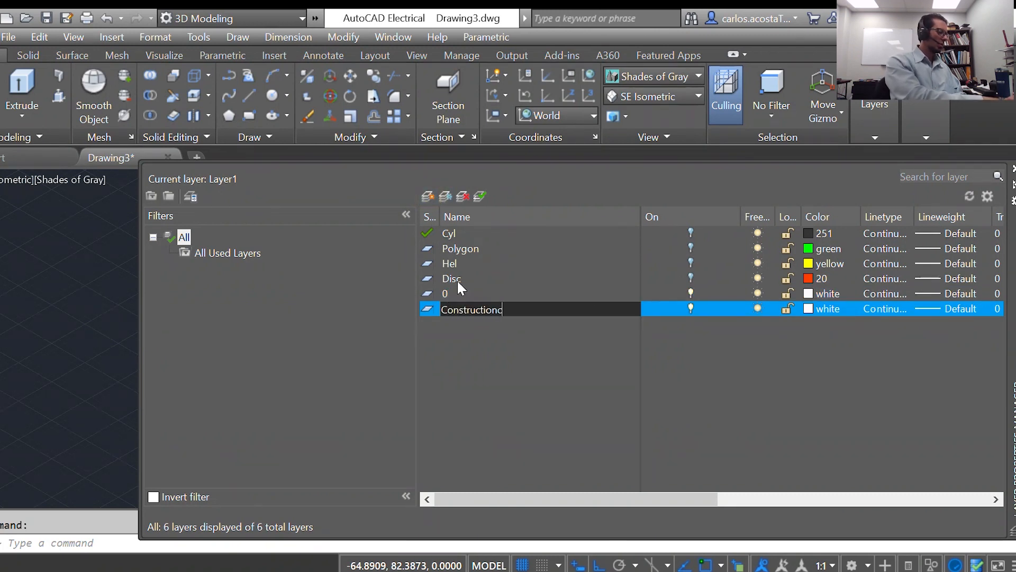
type("crvs")
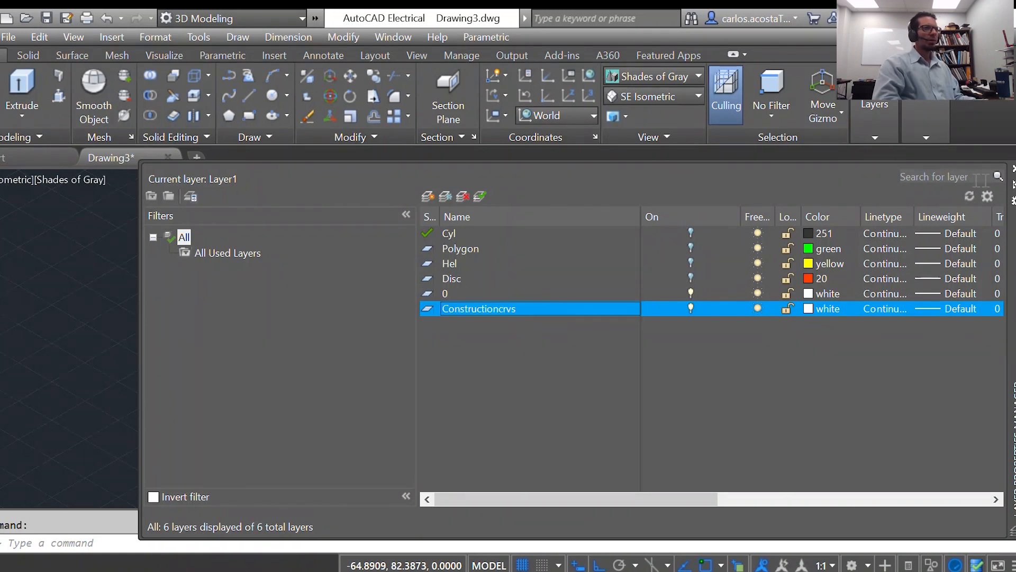
mouse_move(709, 330)
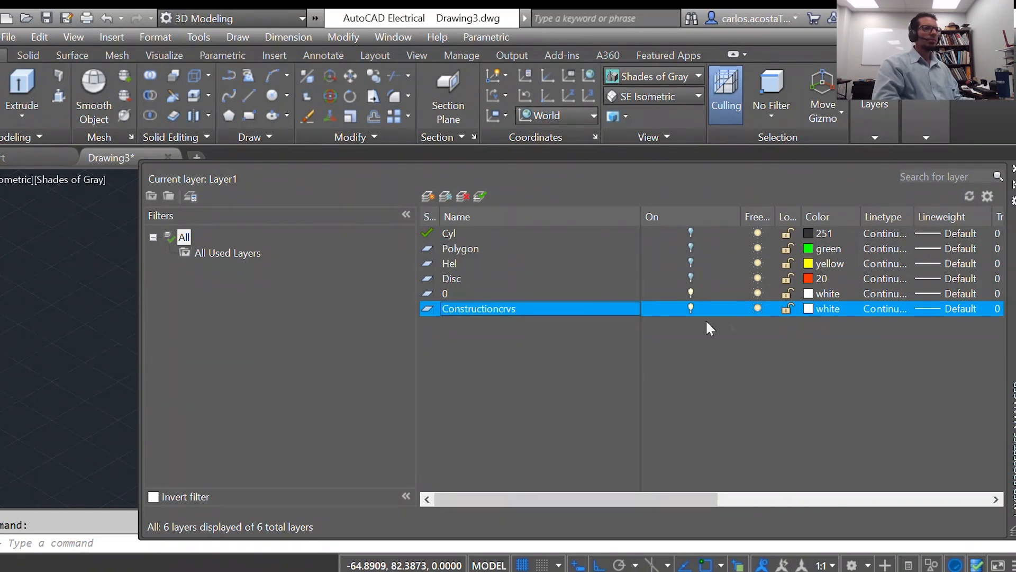
mouse_move(741, 182)
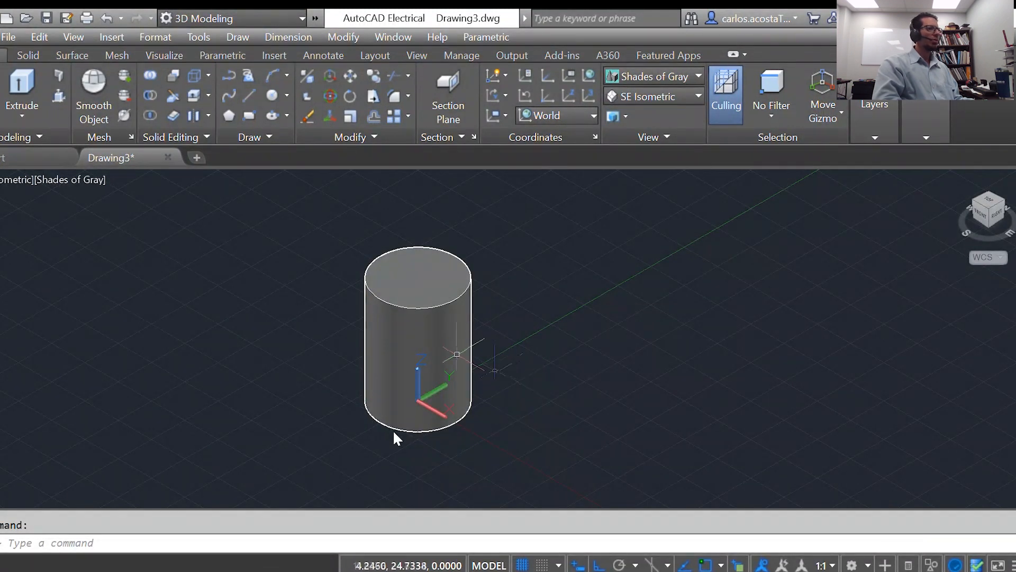
Select the cylinder, assign it to a different layer, and close the warning.
left_click(412, 351)
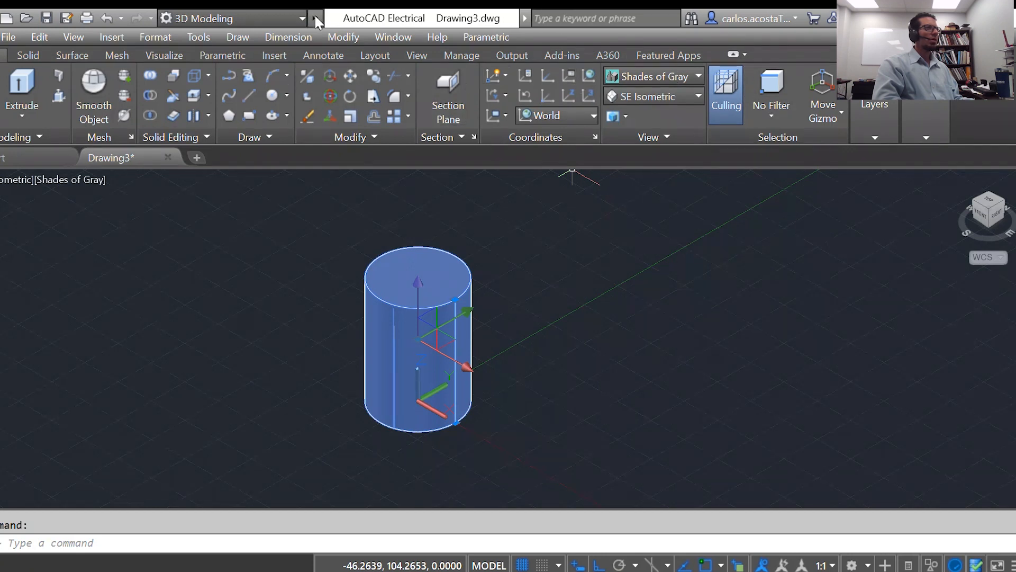
left_click(456, 40)
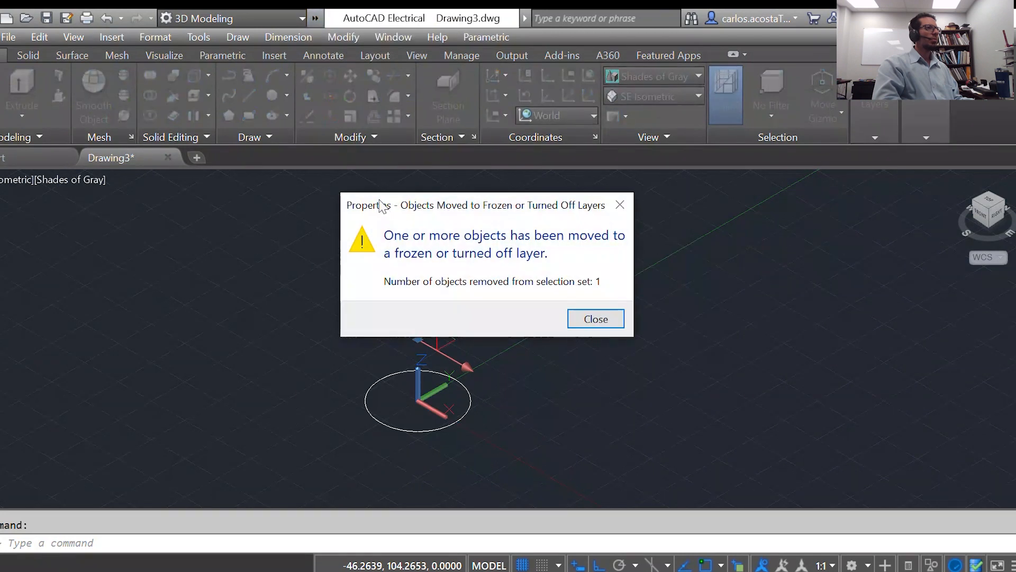
left_click(595, 319)
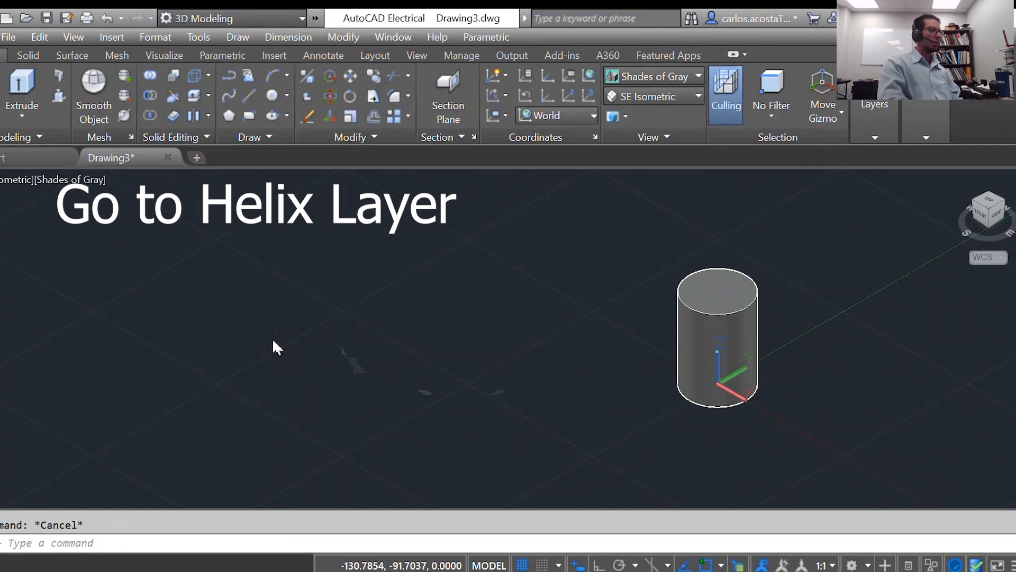
Draw a trial helix with base radius 20, top radius 10, and height 20.
type("Helix")
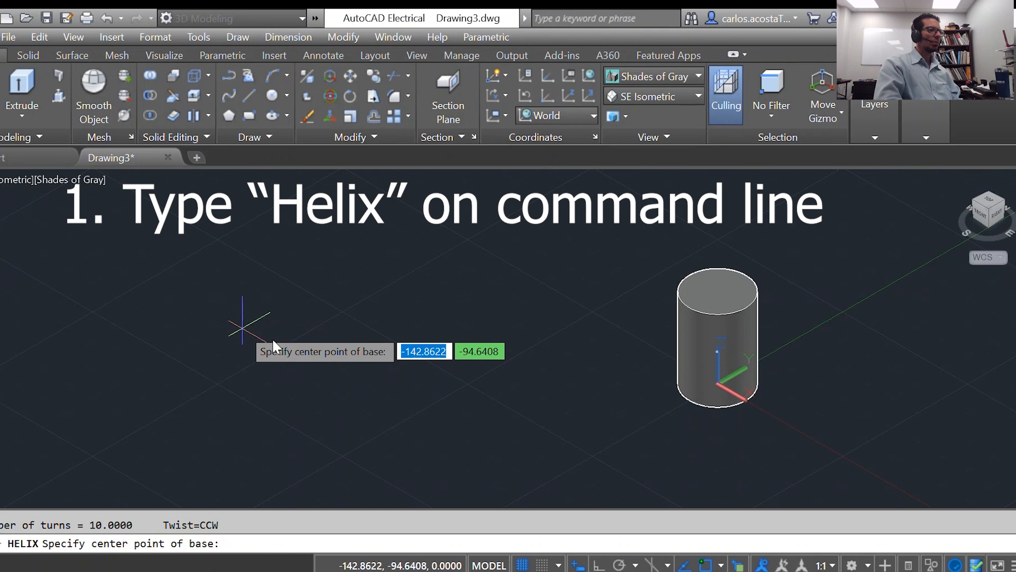
mouse_move(275, 345)
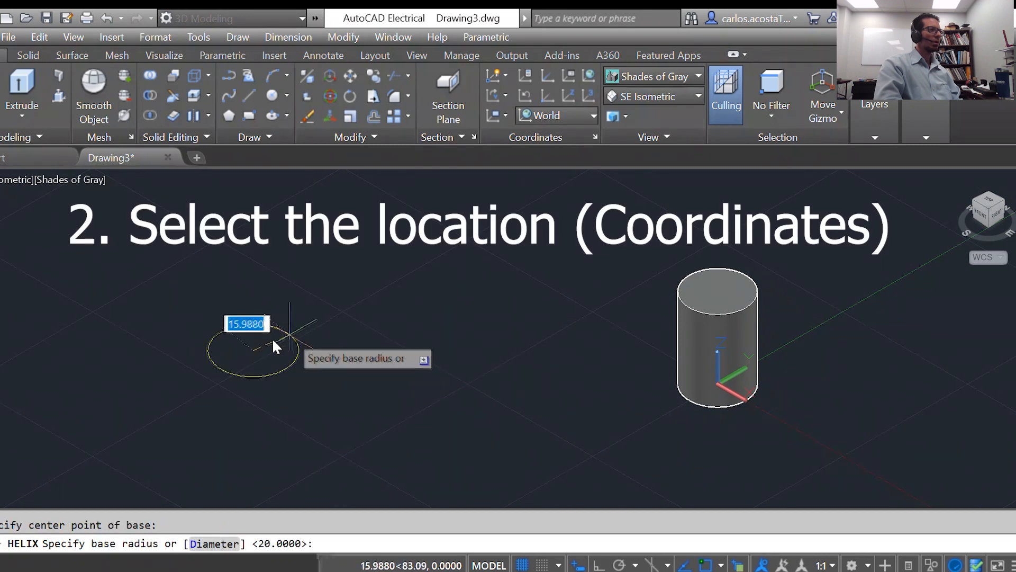
mouse_move(276, 347)
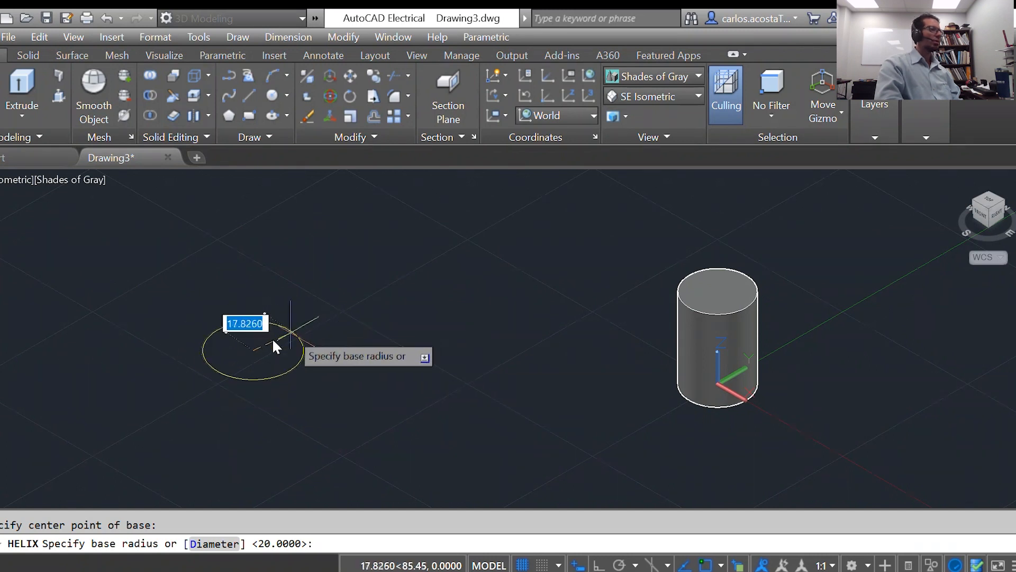
type("20")
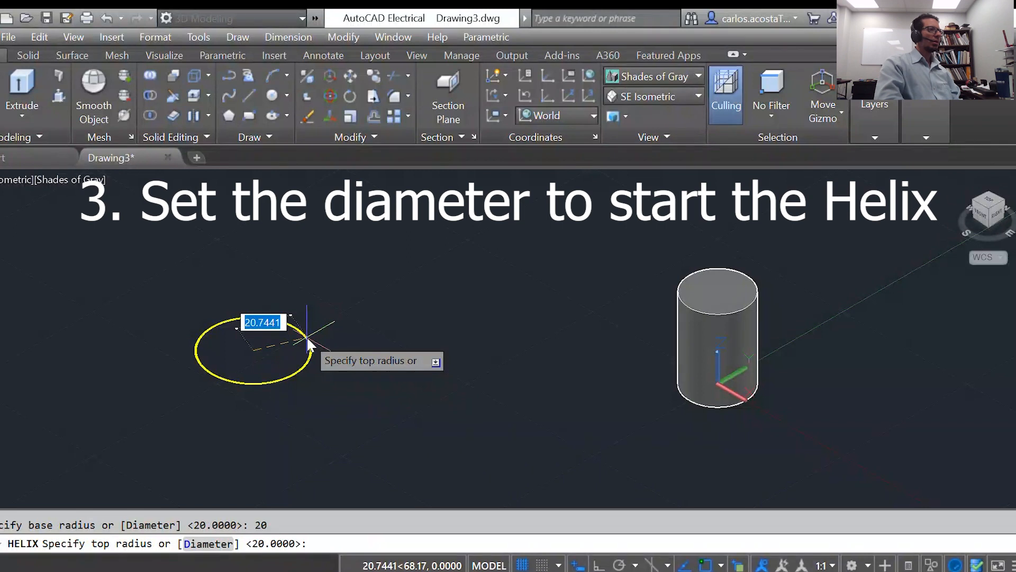
mouse_move(309, 345)
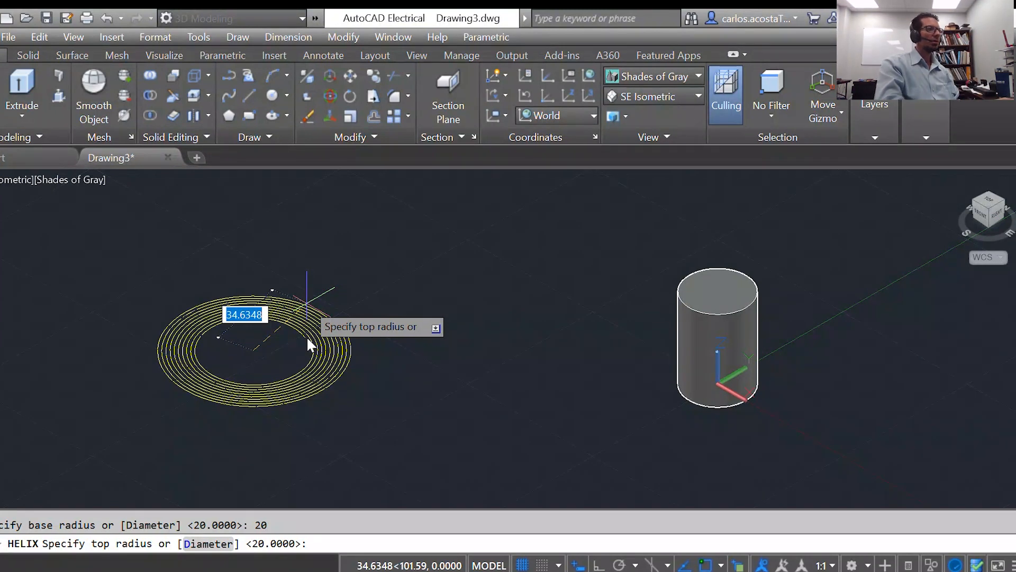
type("10")
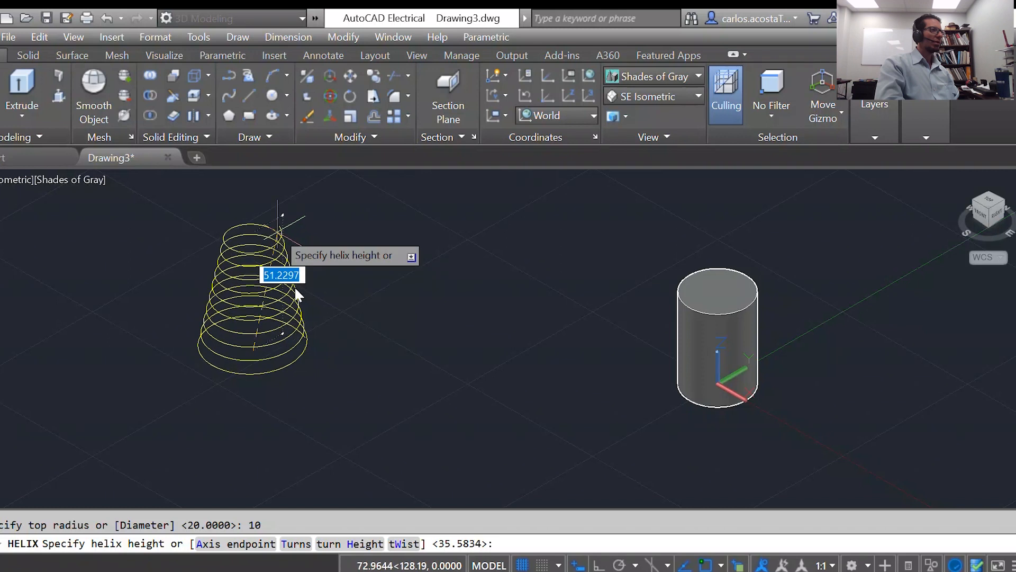
mouse_move(296, 294)
type("20")
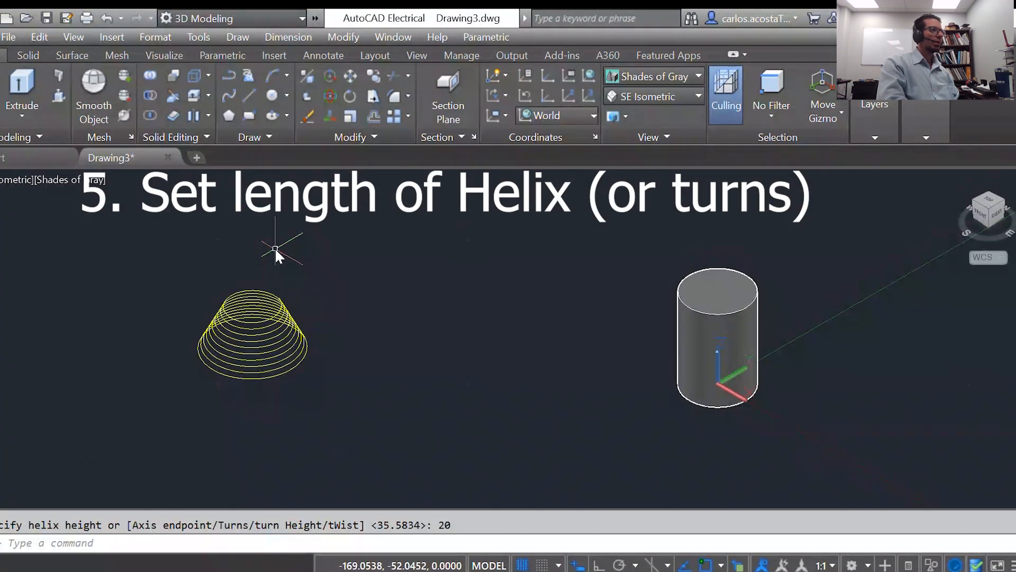
mouse_move(300, 500)
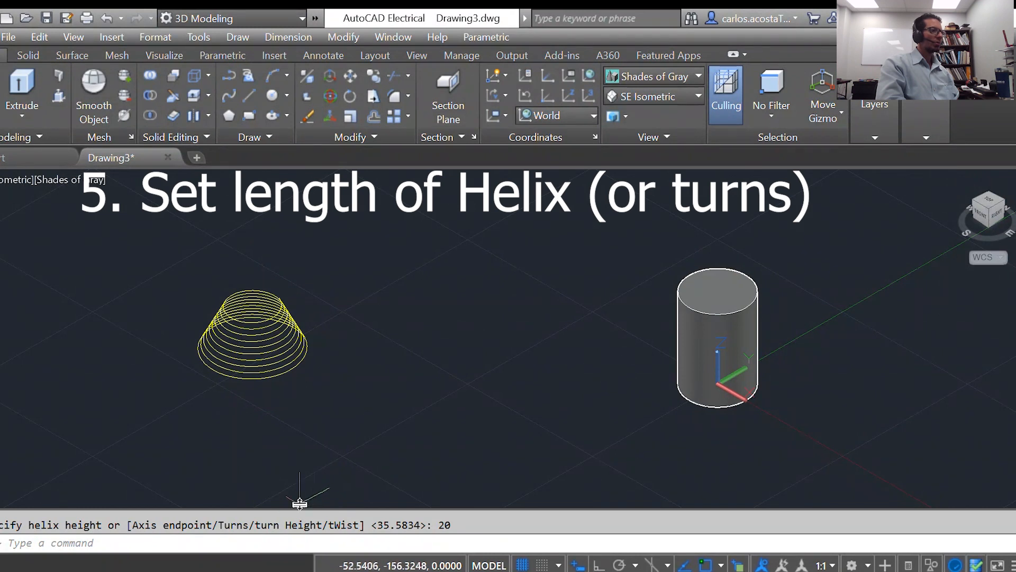
Open the trial helix's Properties to review height 20, 10 turns, and turn height 2.
right_click(266, 332)
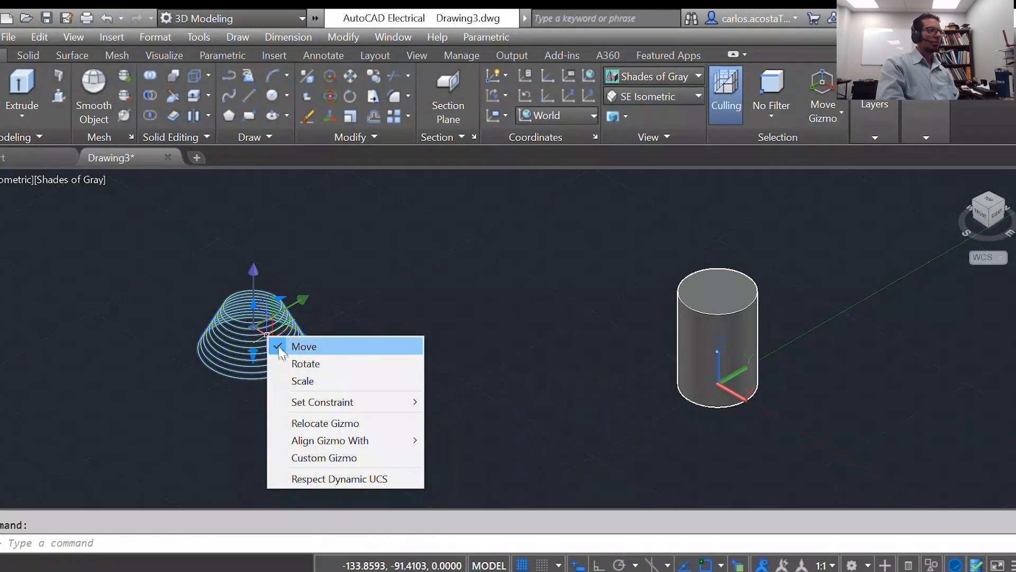
left_click(304, 346)
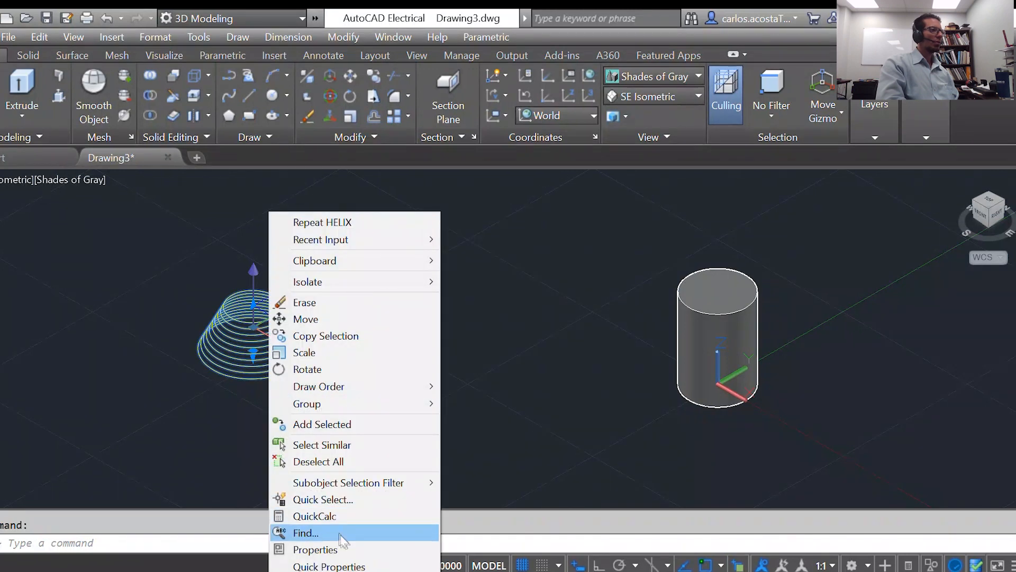
left_click(315, 550)
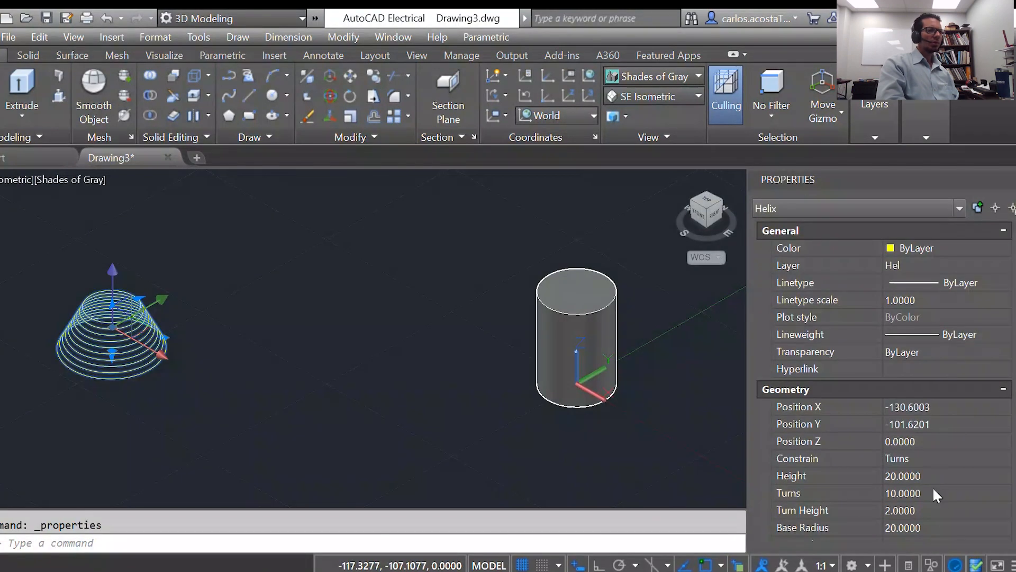
left_click(920, 493)
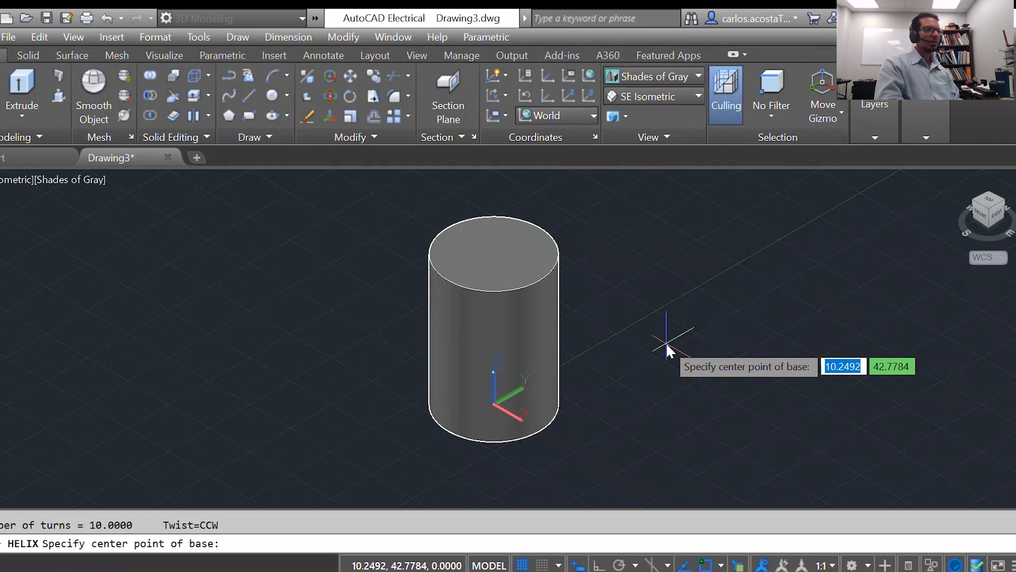
mouse_move(494, 417)
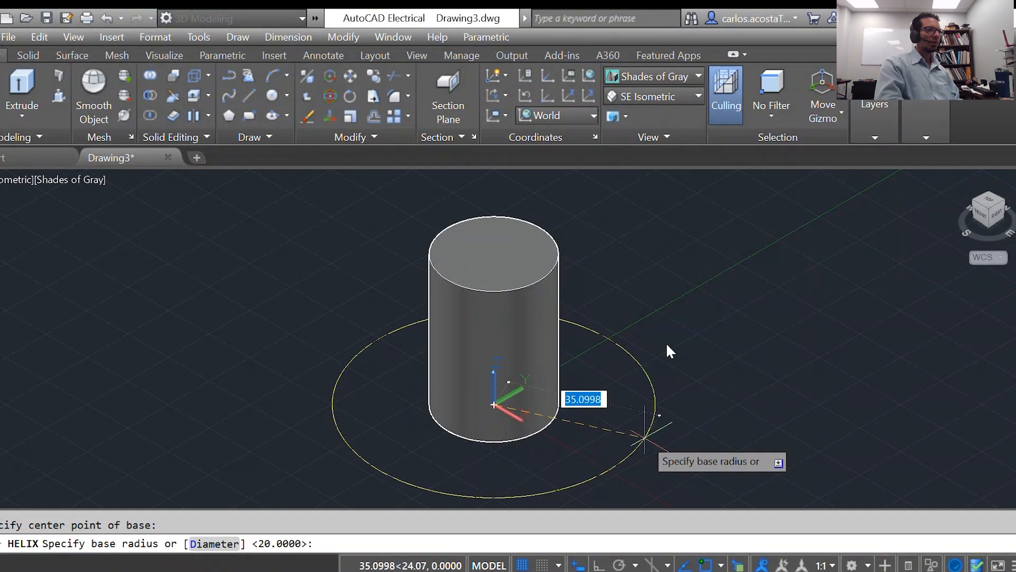
mouse_move(669, 350)
type("D")
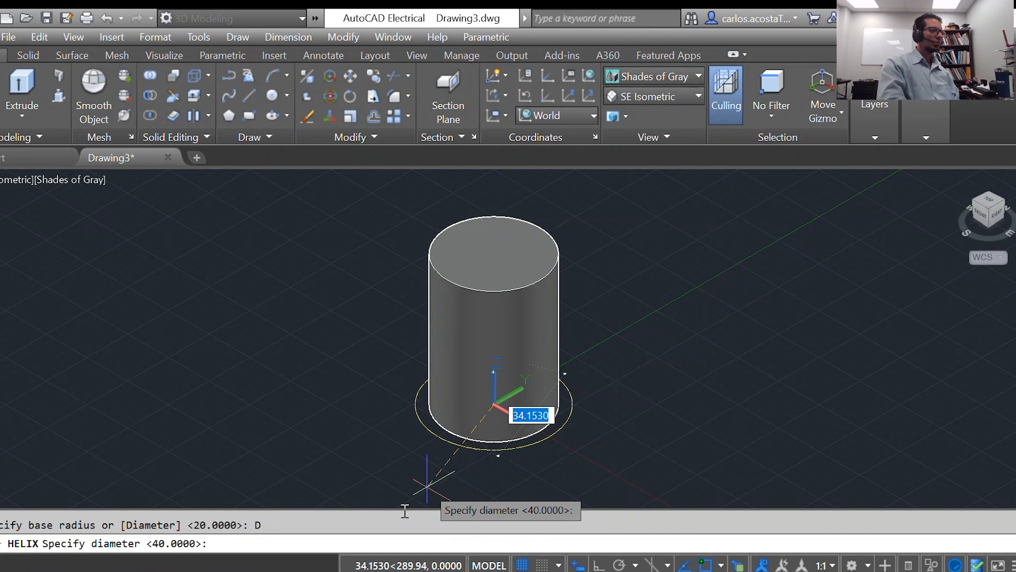
mouse_move(556, 429)
type("14")
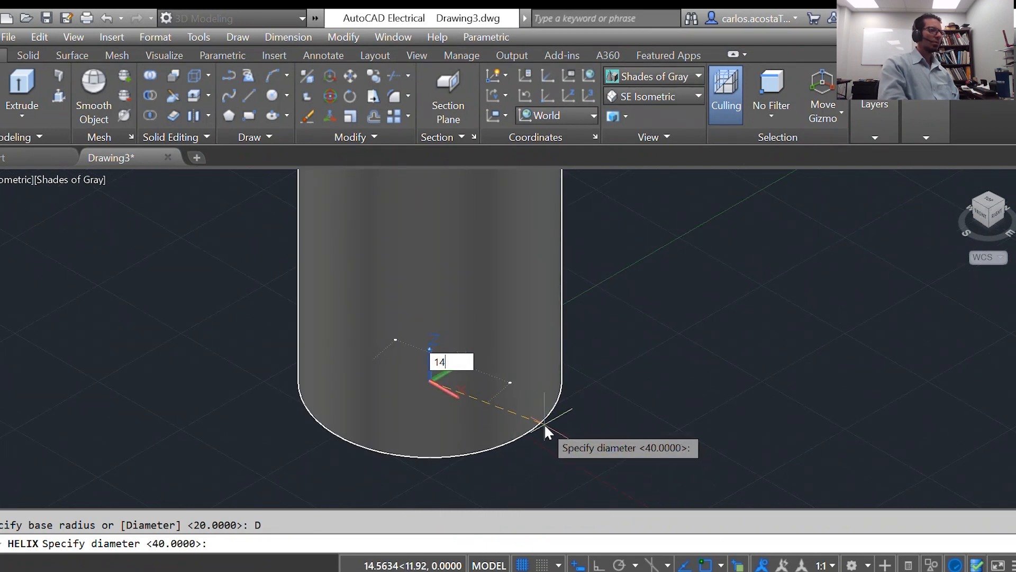
Confirm diameter 14 for both the helix base and top.
key("Enter")
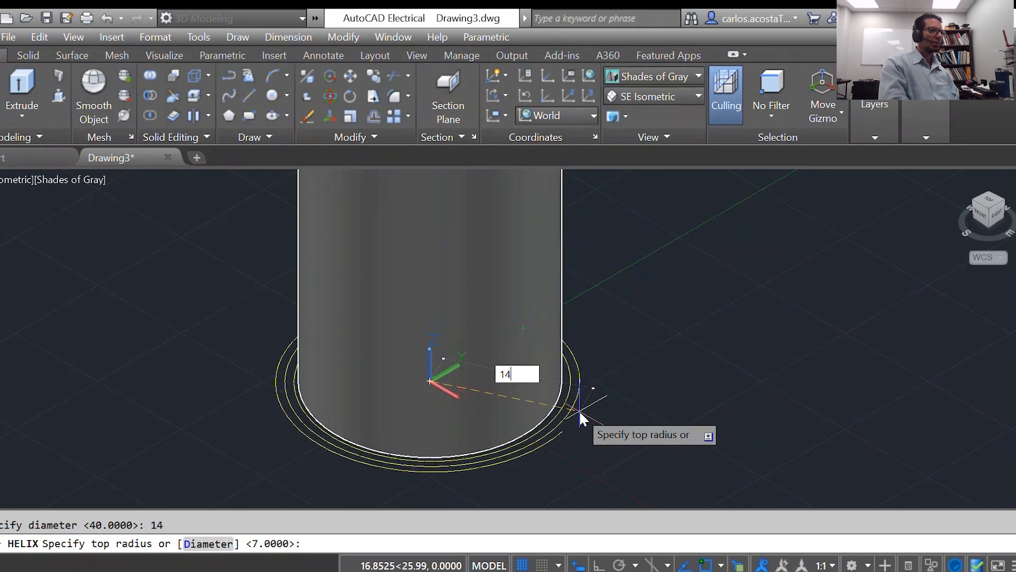
key("Enter")
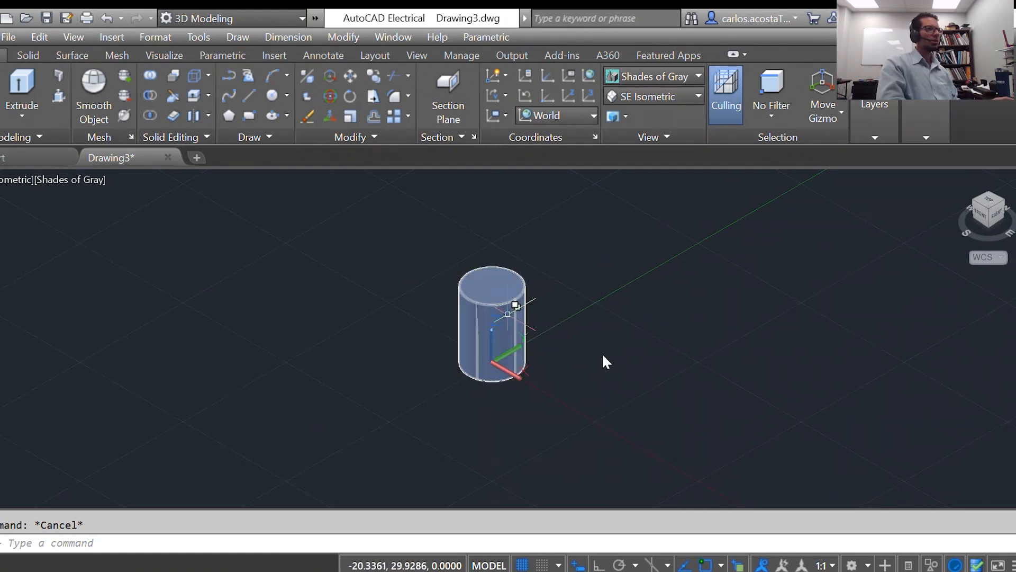
Erase the cylinder overlapping the helix, leaving the base circle in place.
left_click(509, 313)
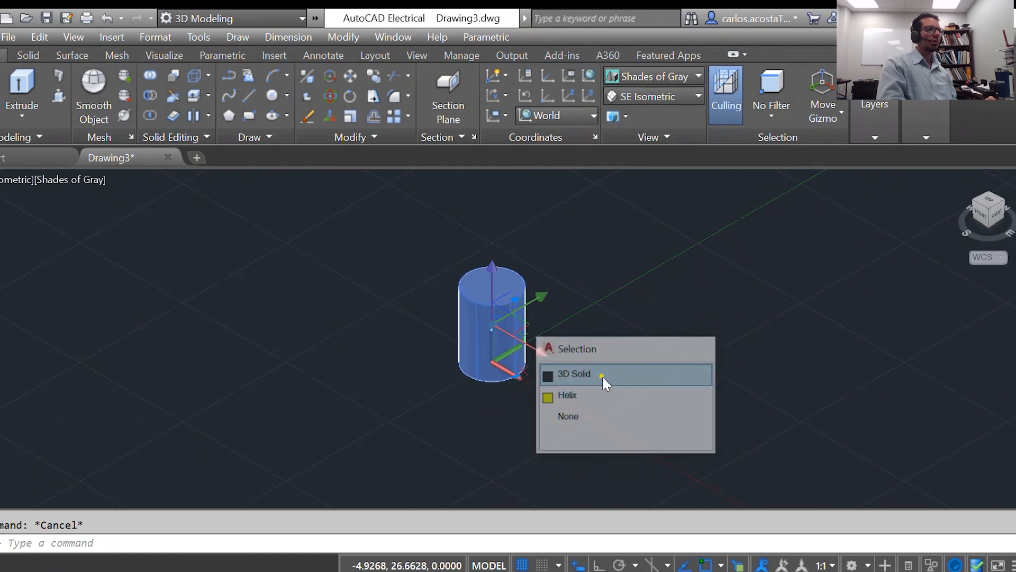
left_click(575, 374)
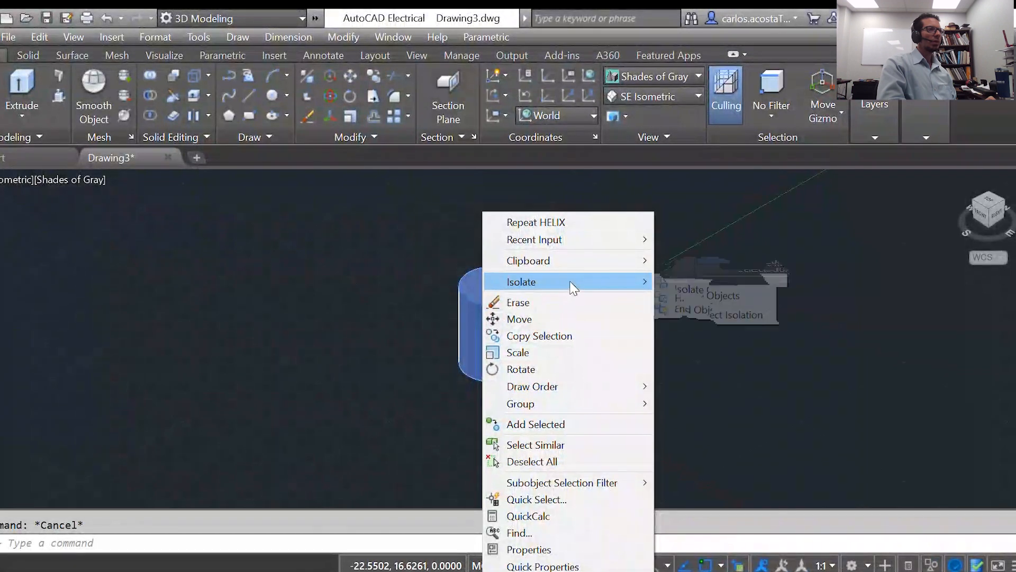
left_click(705, 296)
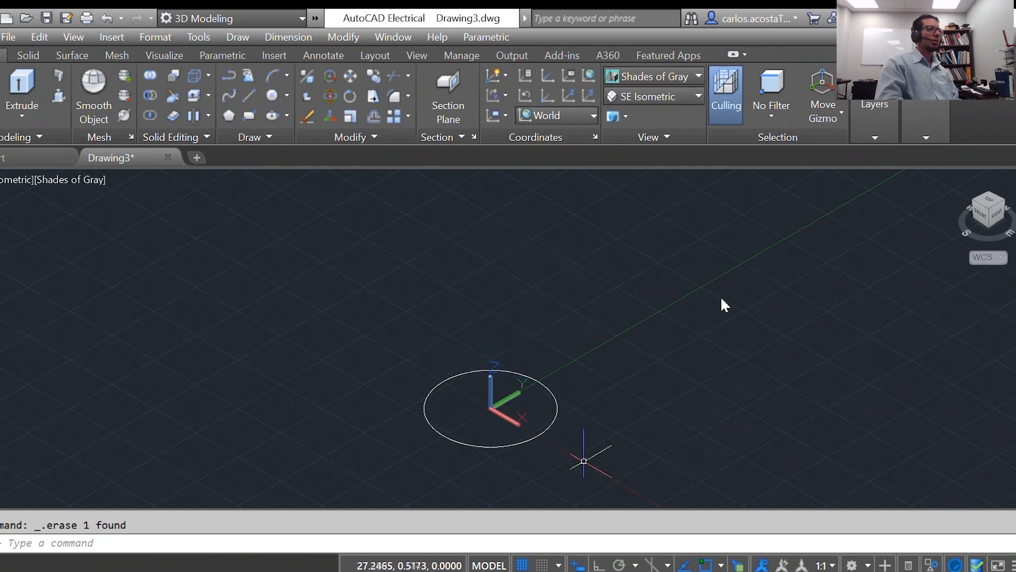
type("hel")
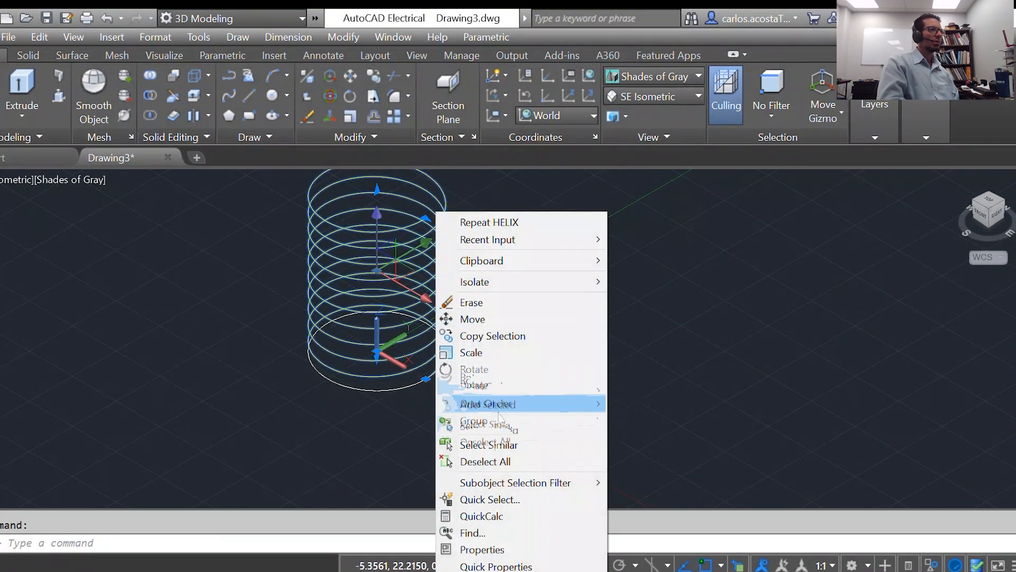
Show the helix's properties: height 40, 10 turns, base radius 14.
left_click(481, 550)
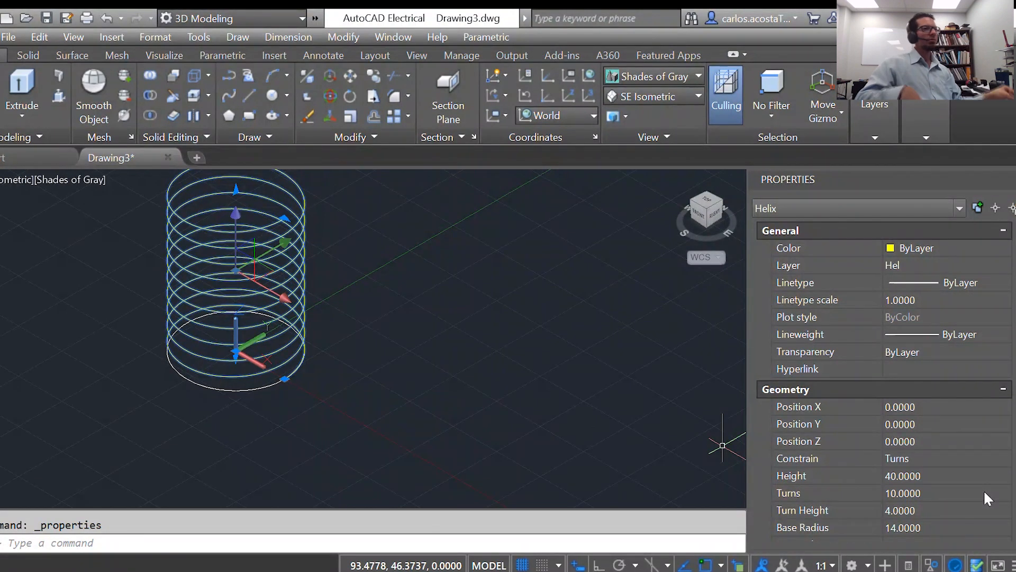
mouse_move(949, 489)
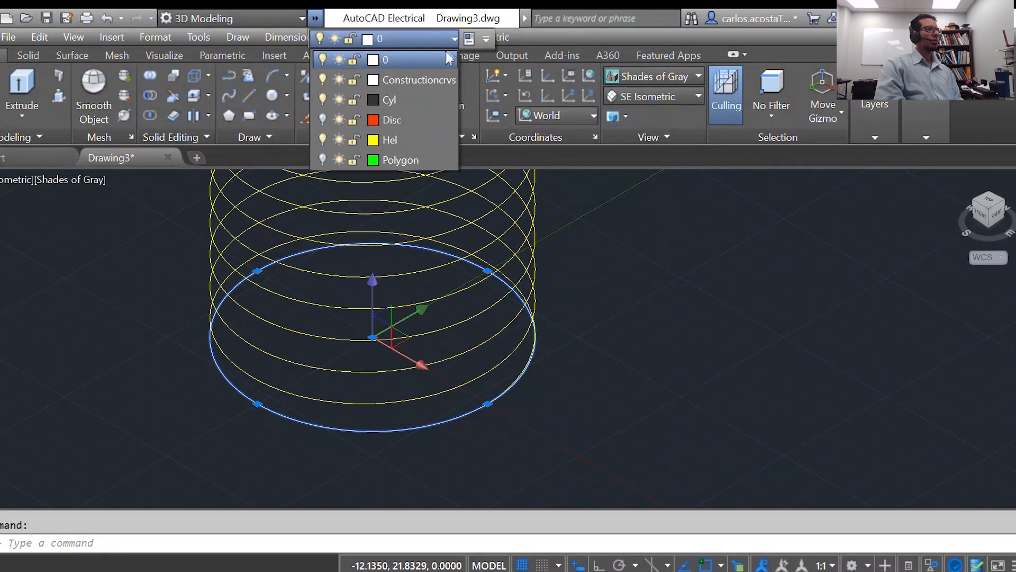
Hide the base circle so only the yellow helix remains at the origin.
left_click(419, 80)
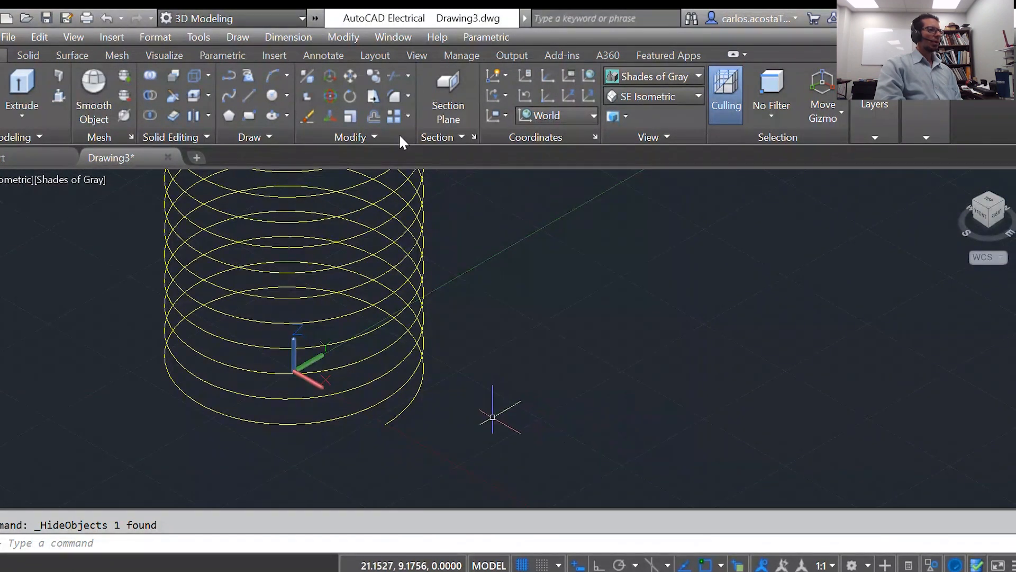
mouse_move(495, 362)
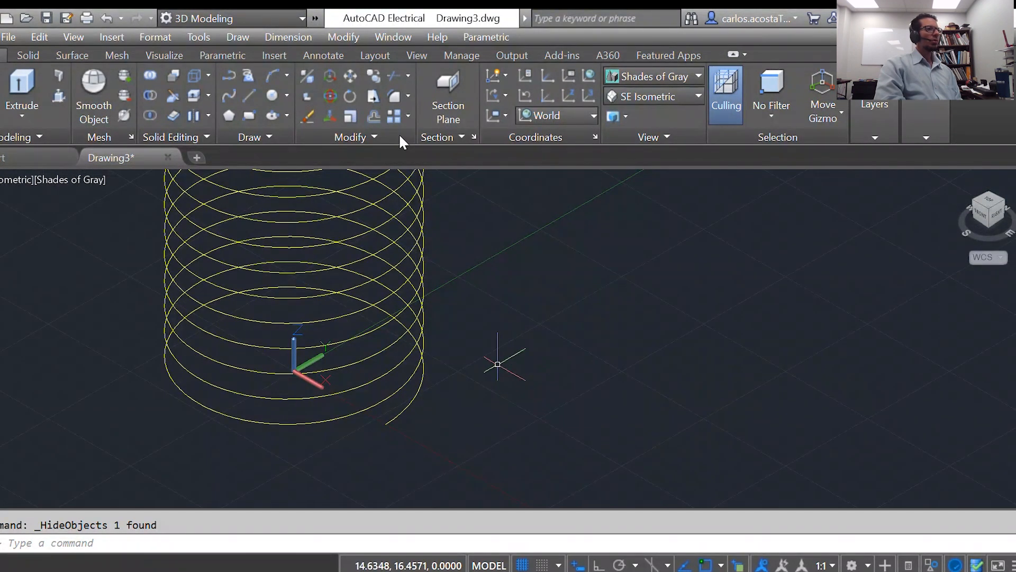
mouse_move(492, 171)
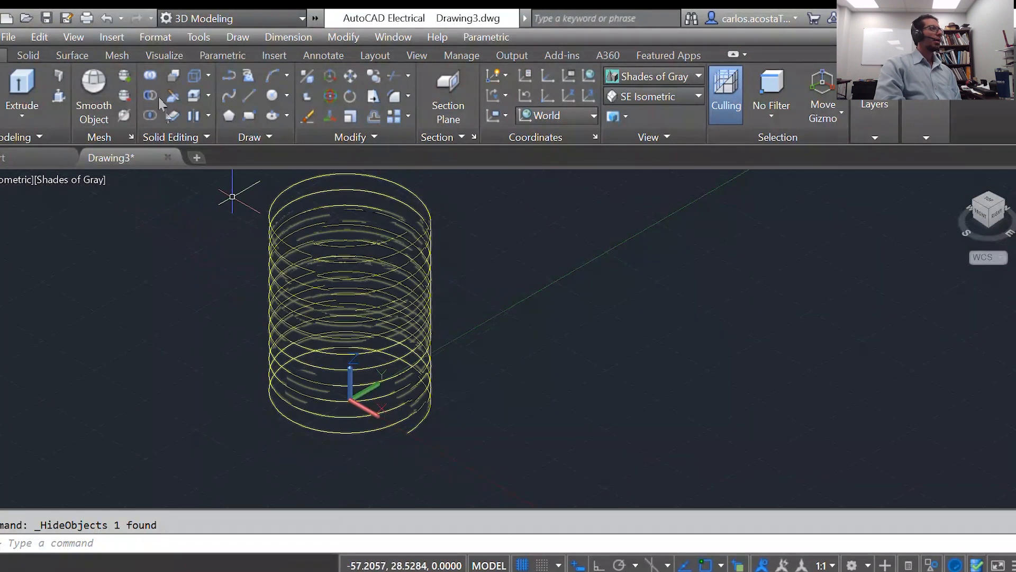
Switch to the Solid ribbon tab with Sweep, Extrude and Boolean tools.
left_click(27, 56)
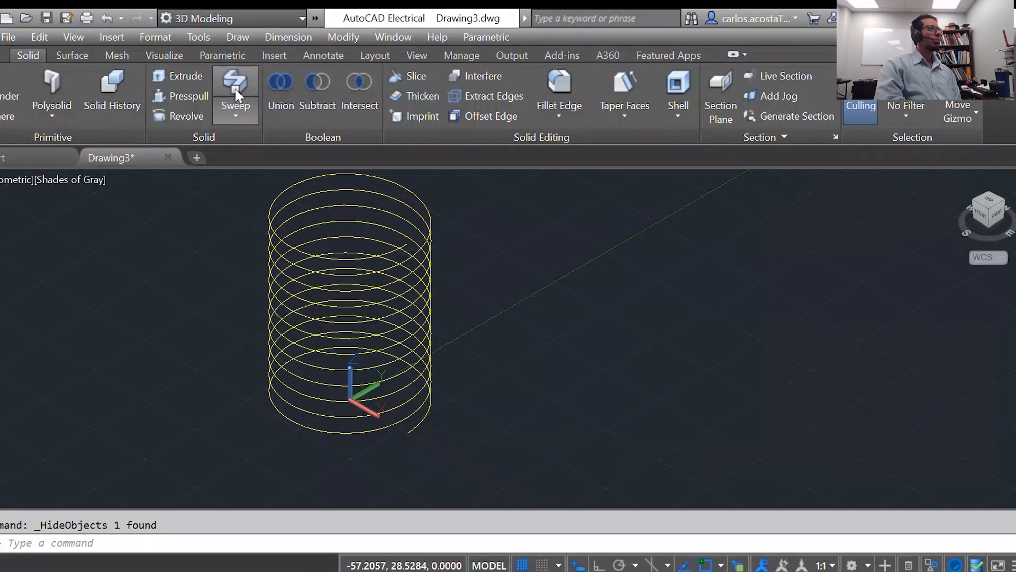
mouse_move(236, 94)
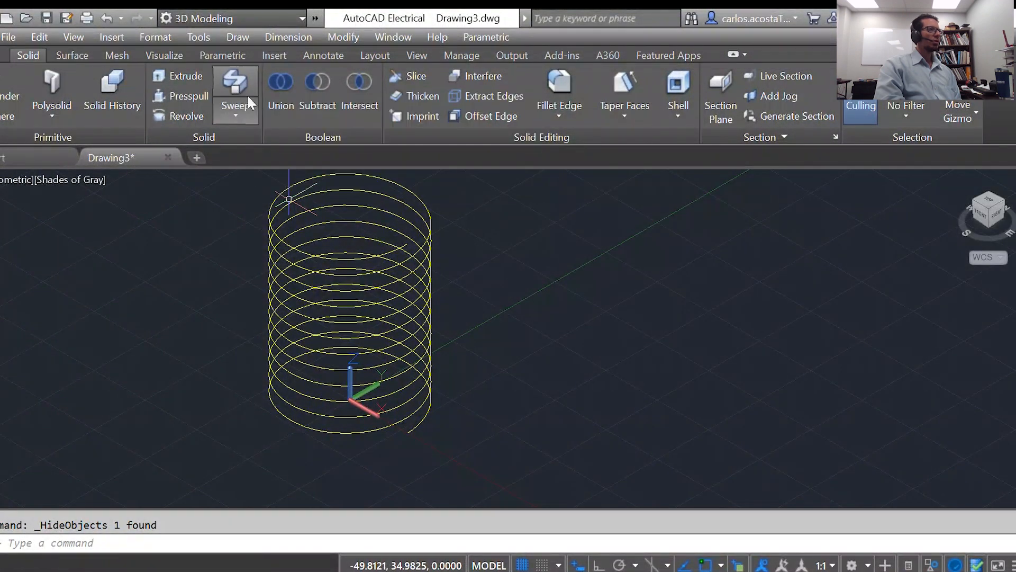
mouse_move(235, 82)
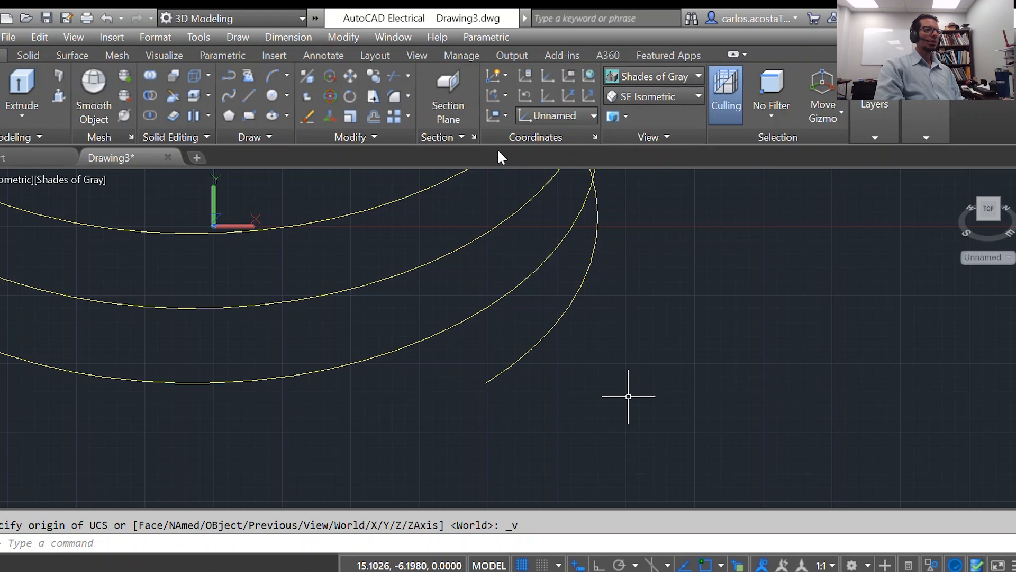
Draw the first thread-profile line near the helix end with Ortho on, length 2.25.
type("line")
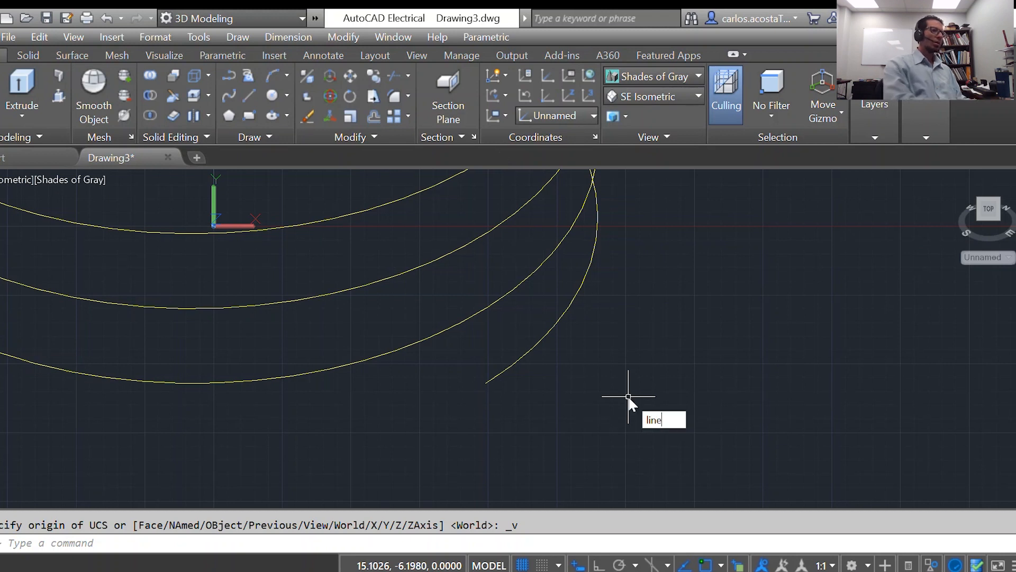
key("Enter")
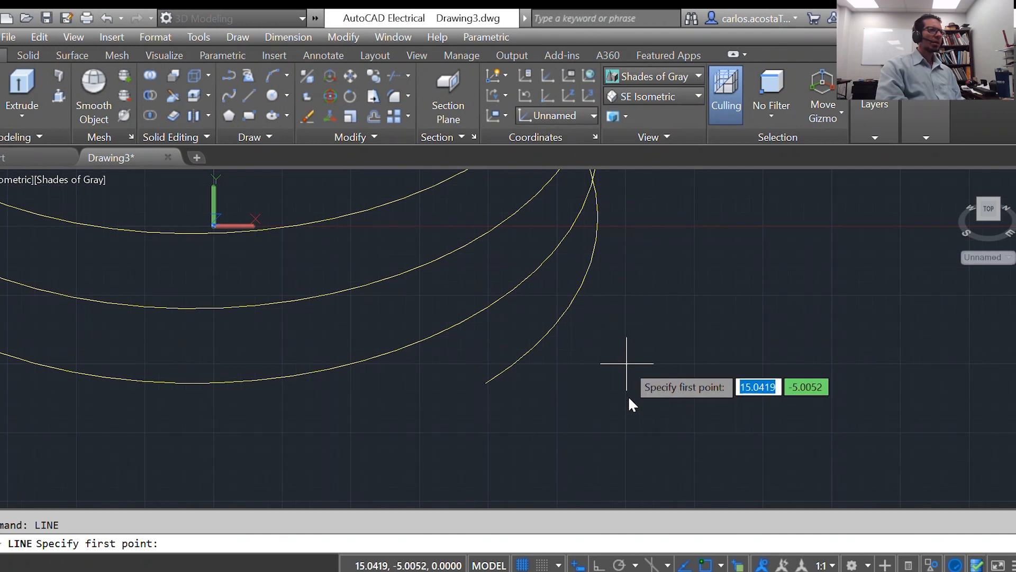
mouse_move(627, 410)
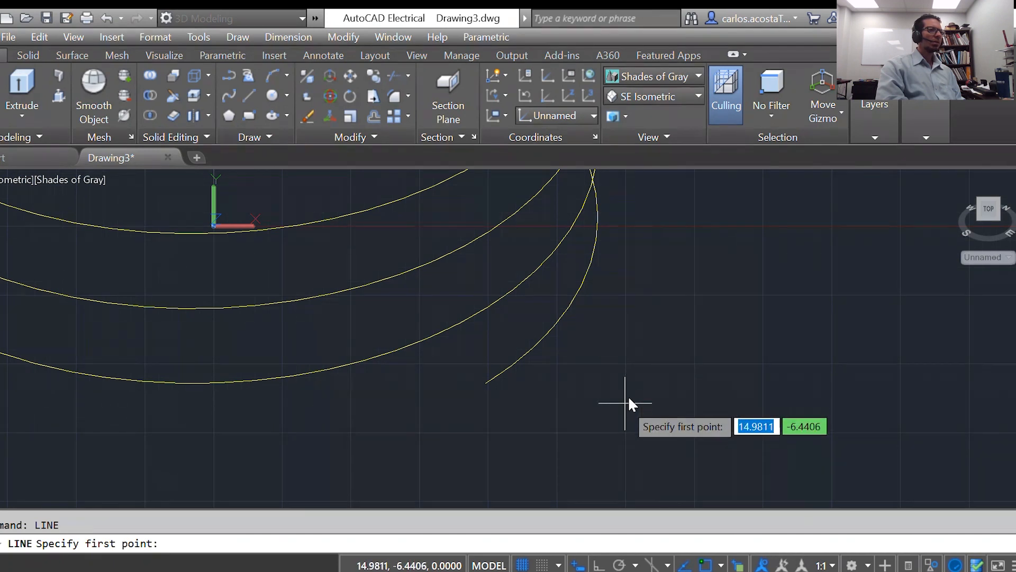
left_click(618, 408)
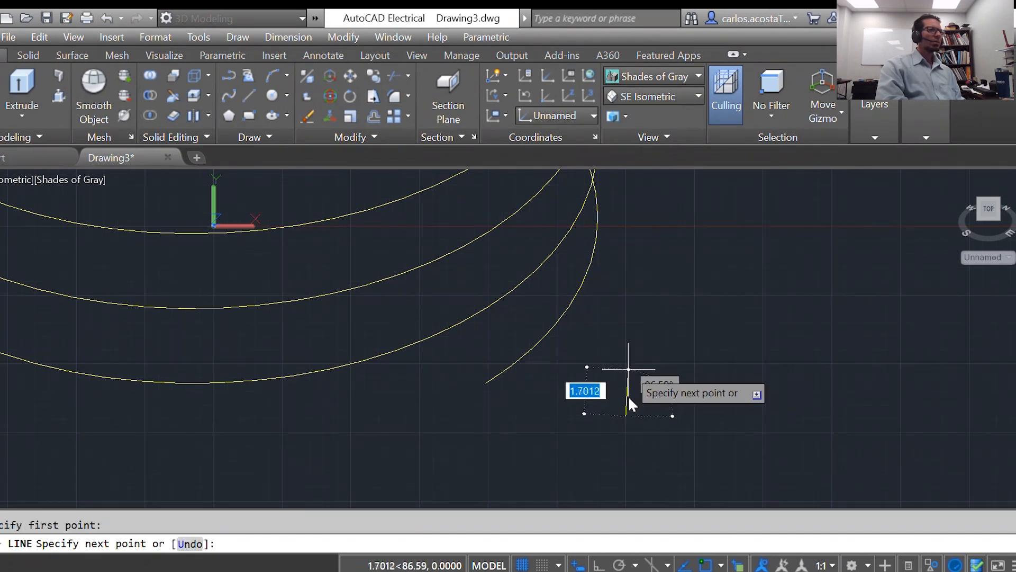
key("F8")
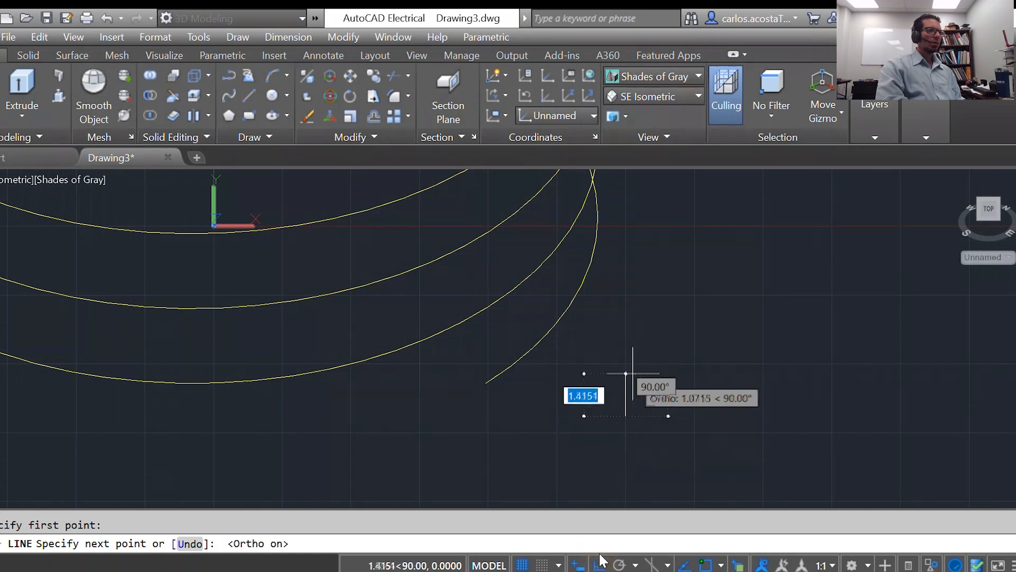
type("2.25")
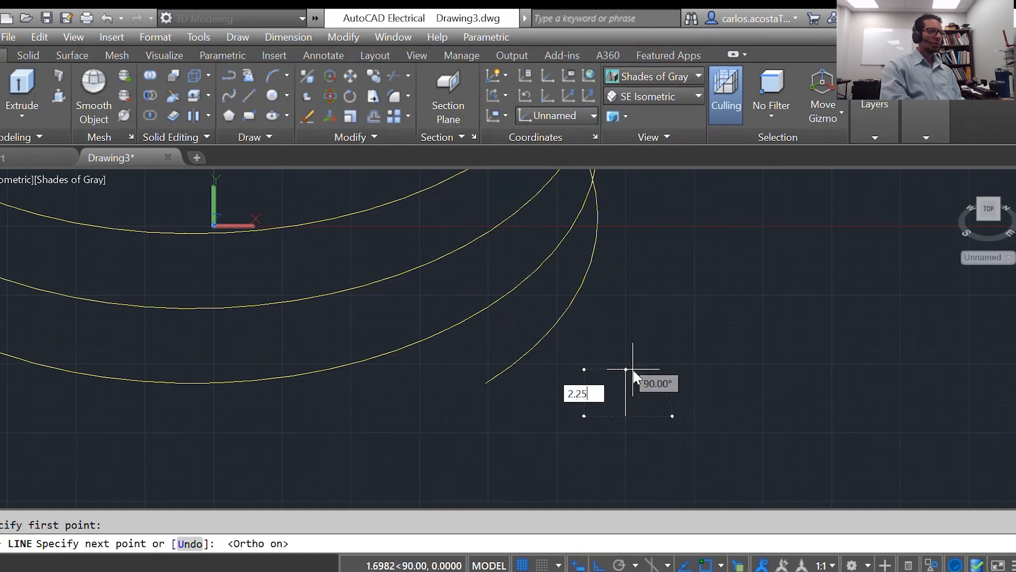
type("2")
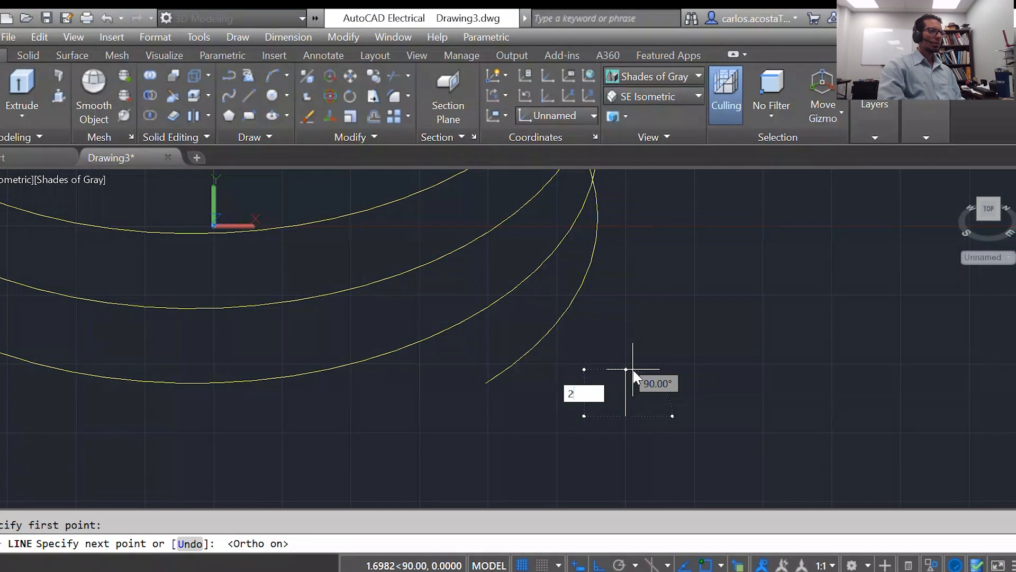
key("Enter")
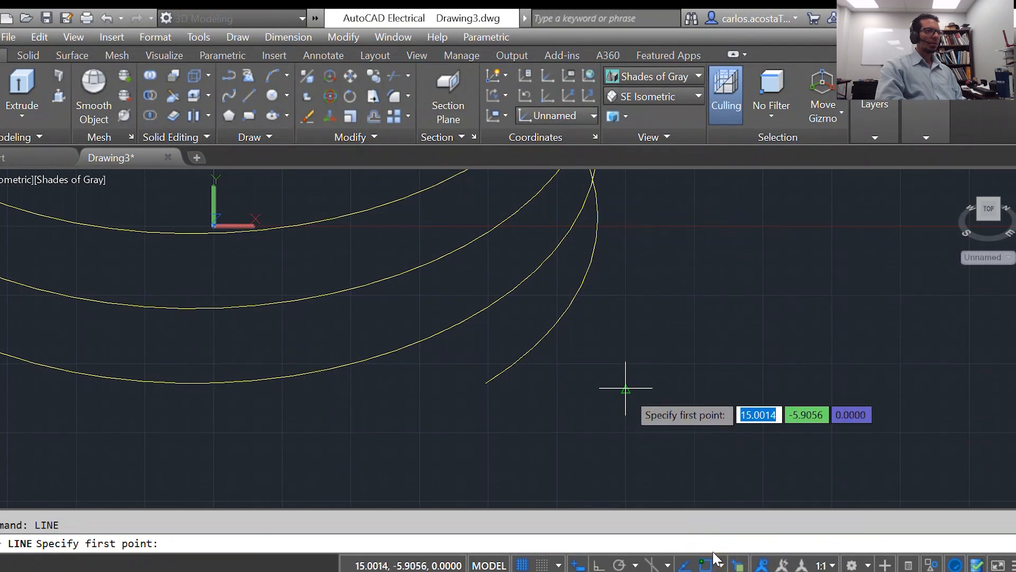
Draw the next profile side of length 1.25 and repeat LINE for the remaining side.
left_click(625, 389)
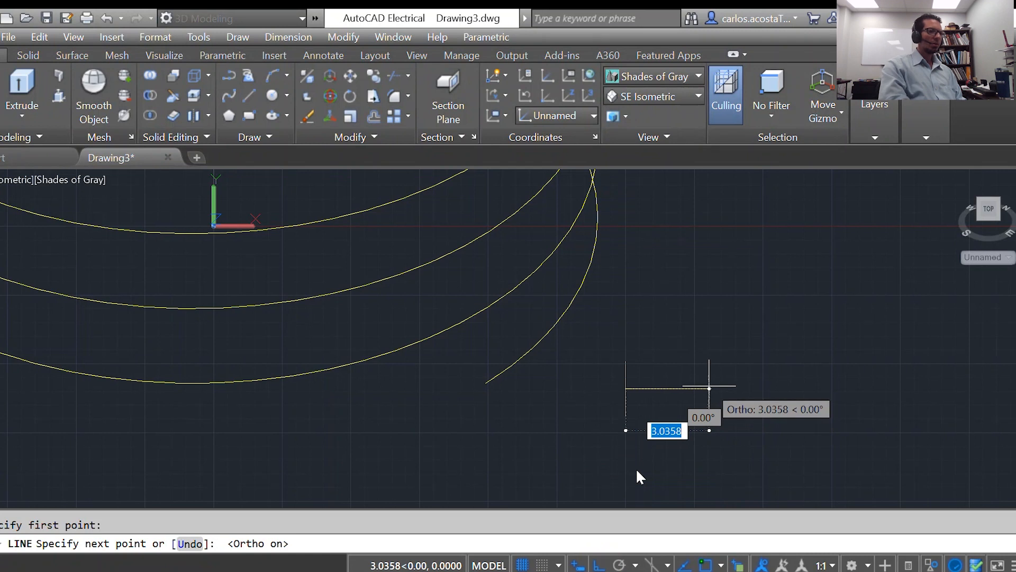
type("1.")
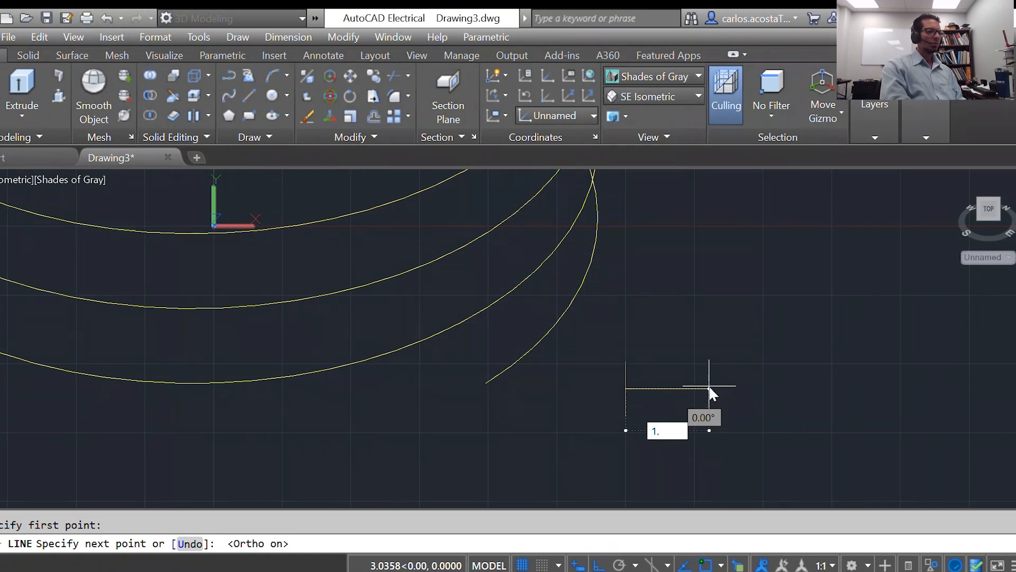
type("1.25")
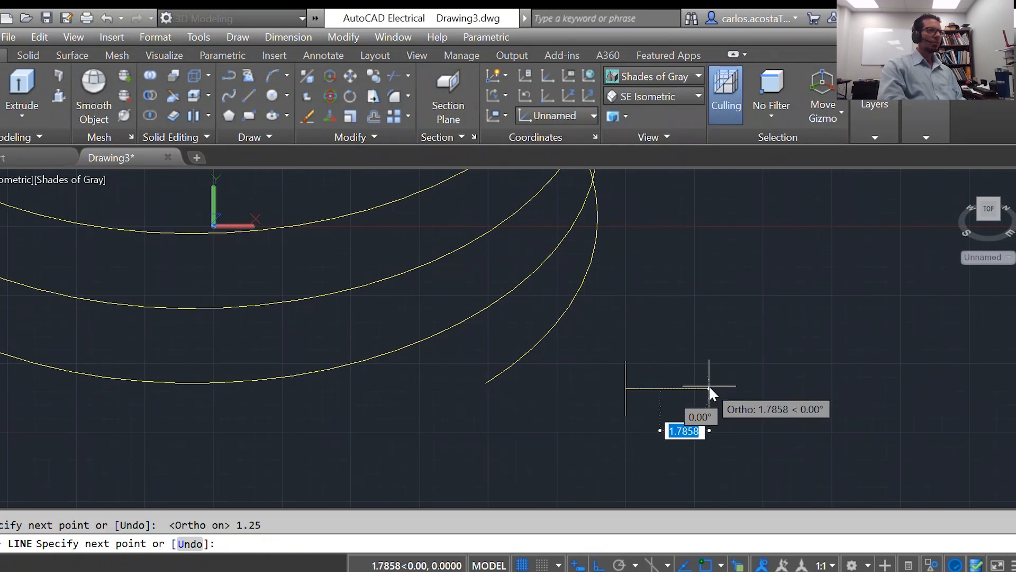
right_click(711, 389)
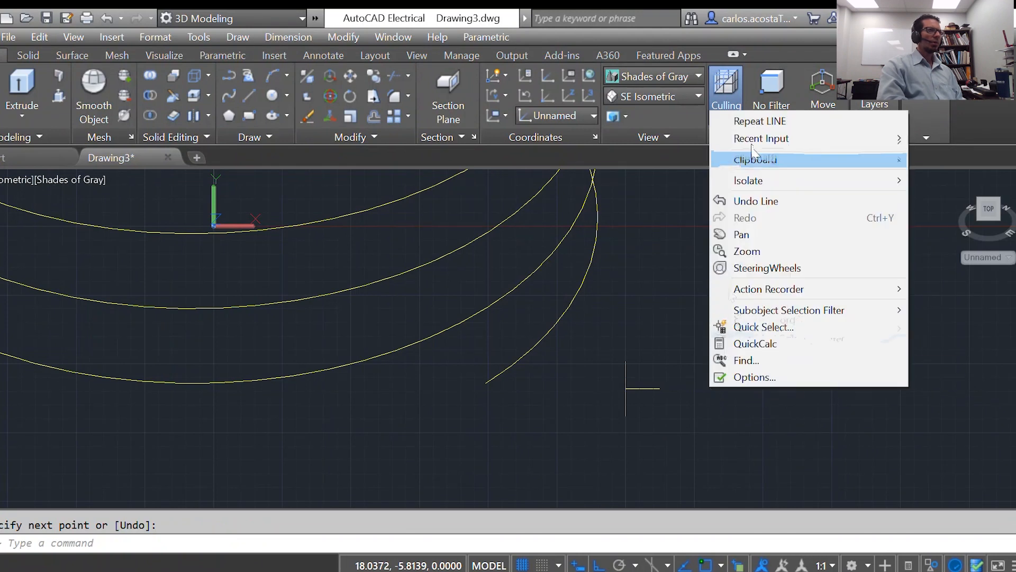
mouse_move(768, 121)
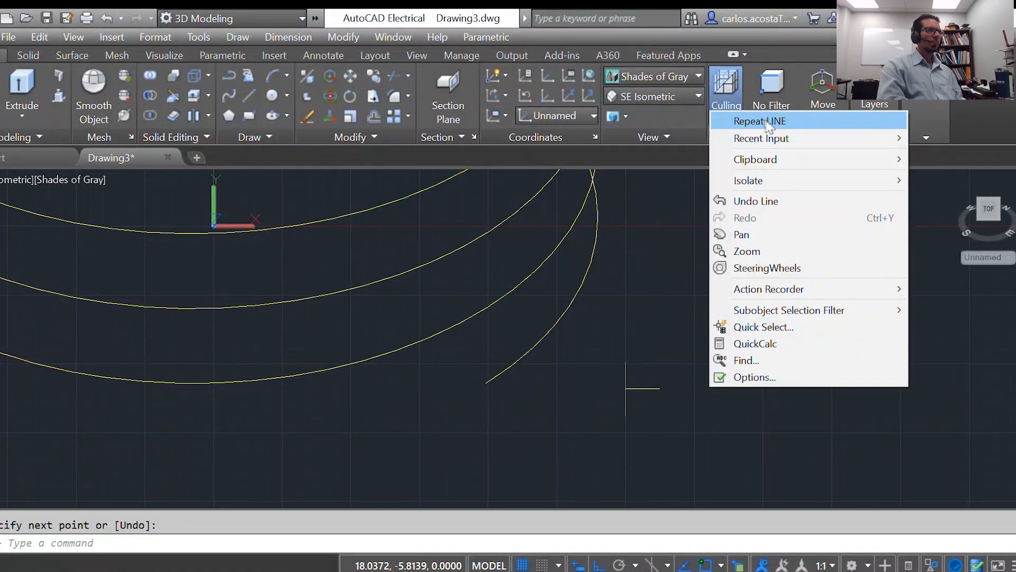
left_click(759, 121)
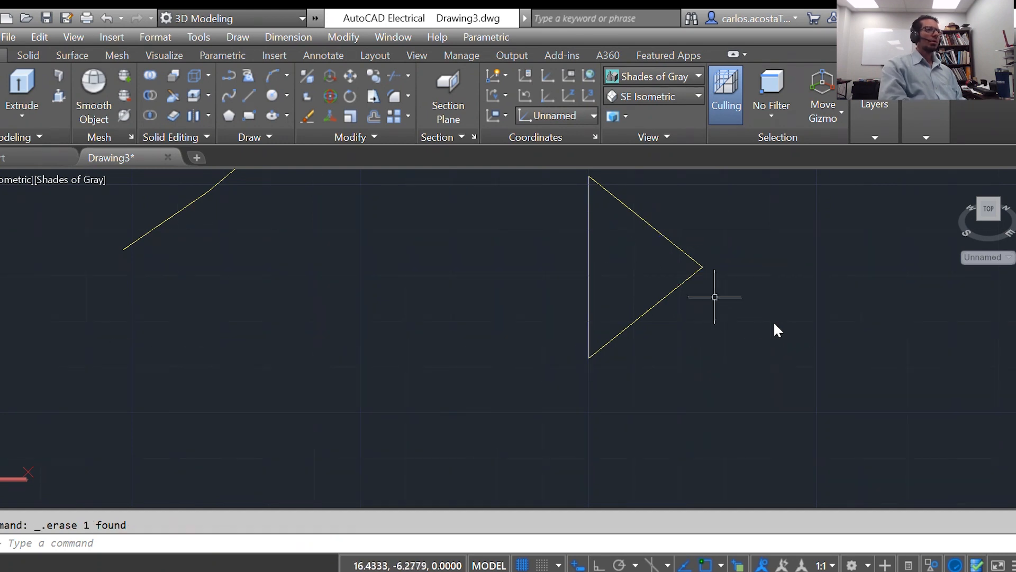
Join the triangle's lines into one closed profile and move it onto the helix start point.
left_click(701, 268)
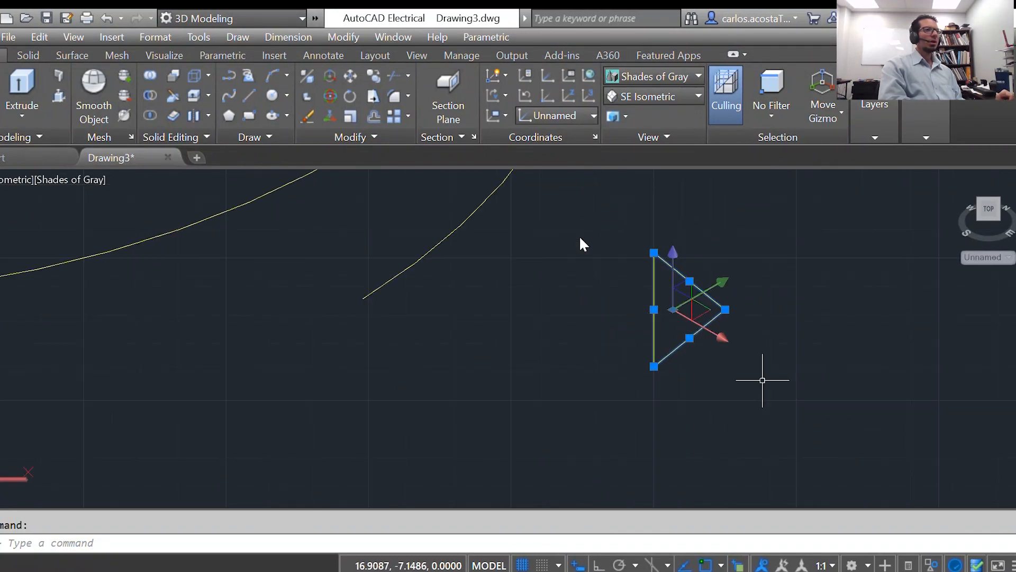
type("JOIN")
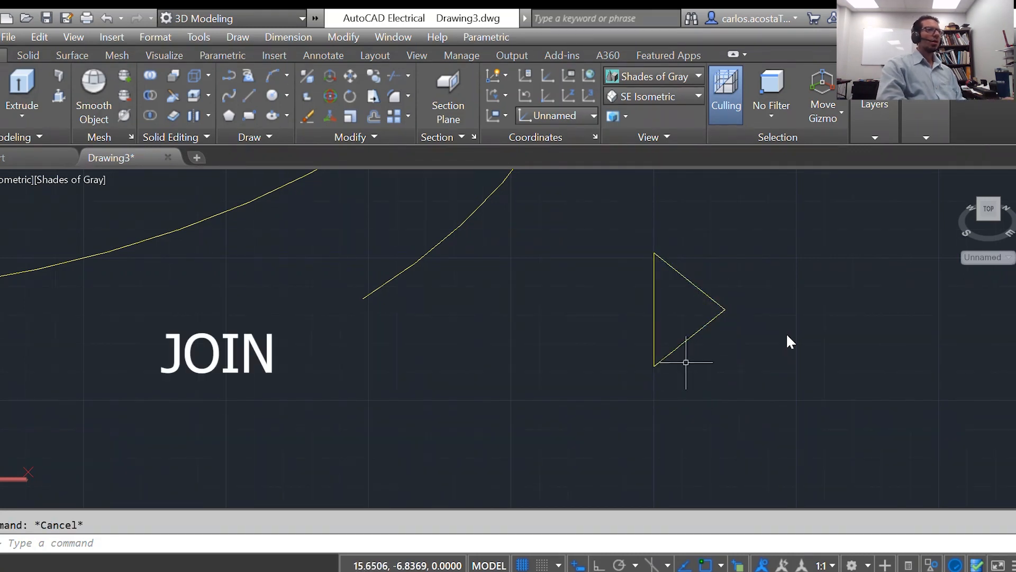
type("MOVE Specify second point or <use first point as displacement>:")
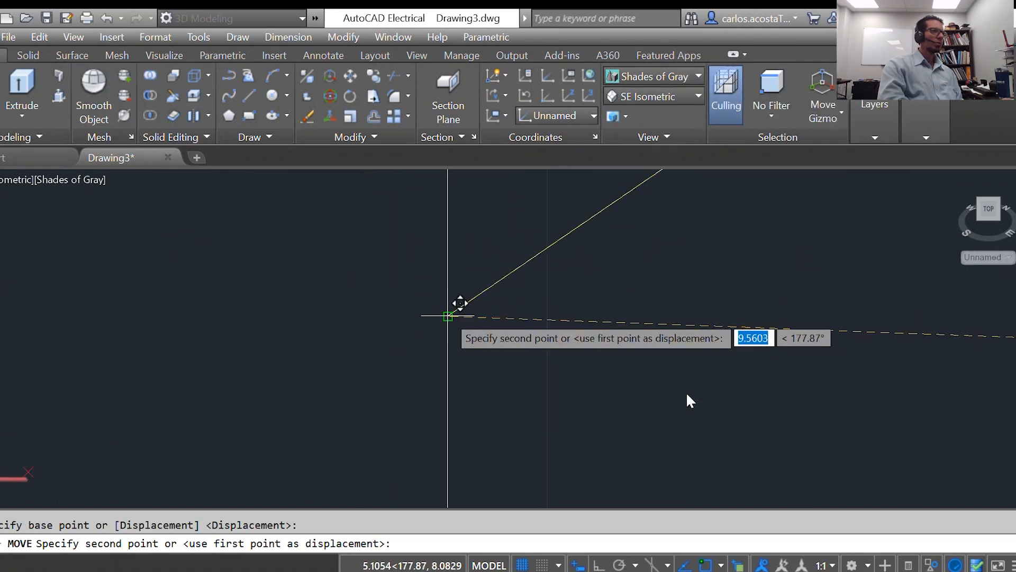
left_click(709, 376)
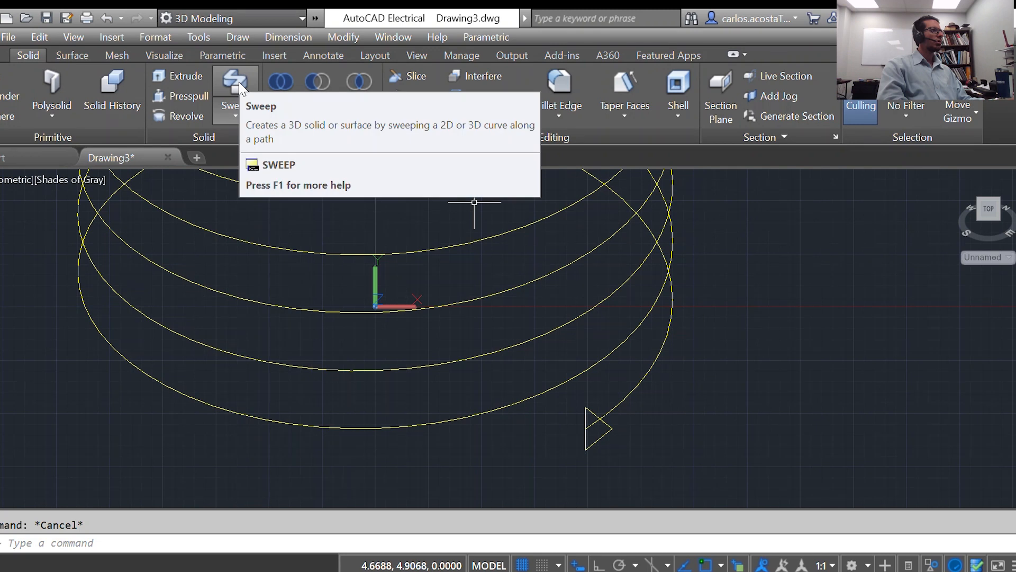
mouse_move(240, 84)
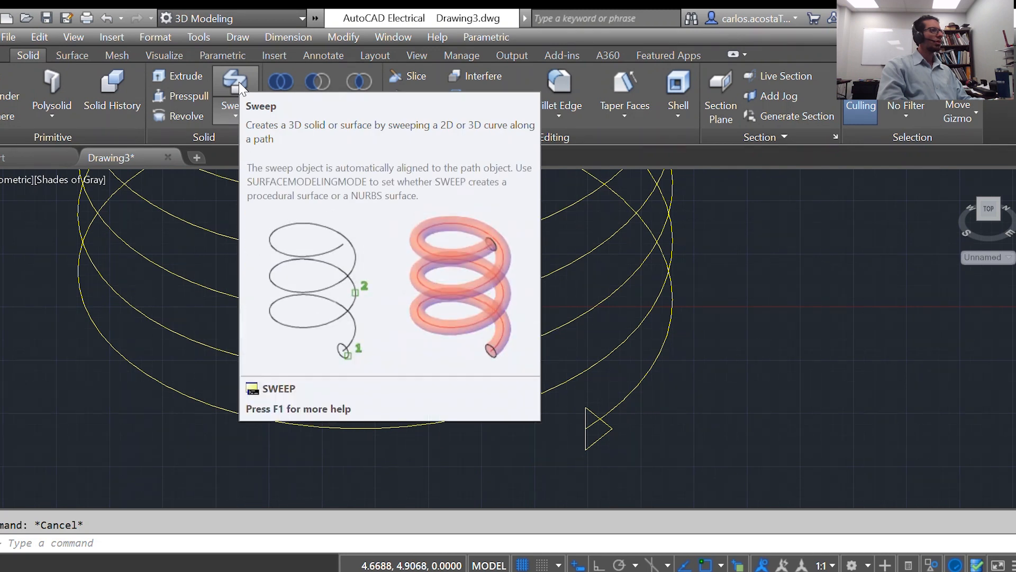
mouse_move(369, 215)
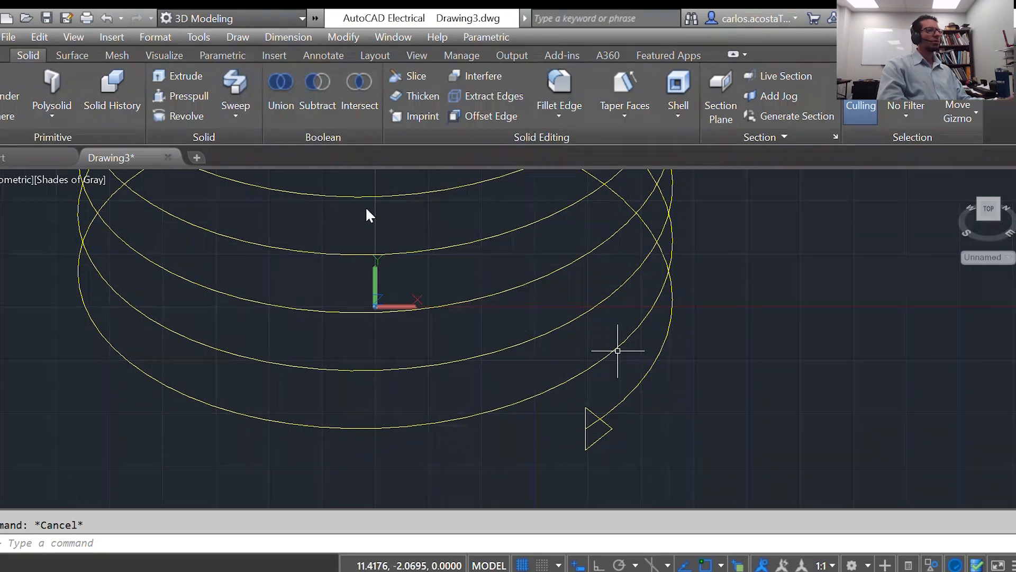
Sweep the triangular profile along the helix path to create the thread solid.
right_click(618, 351)
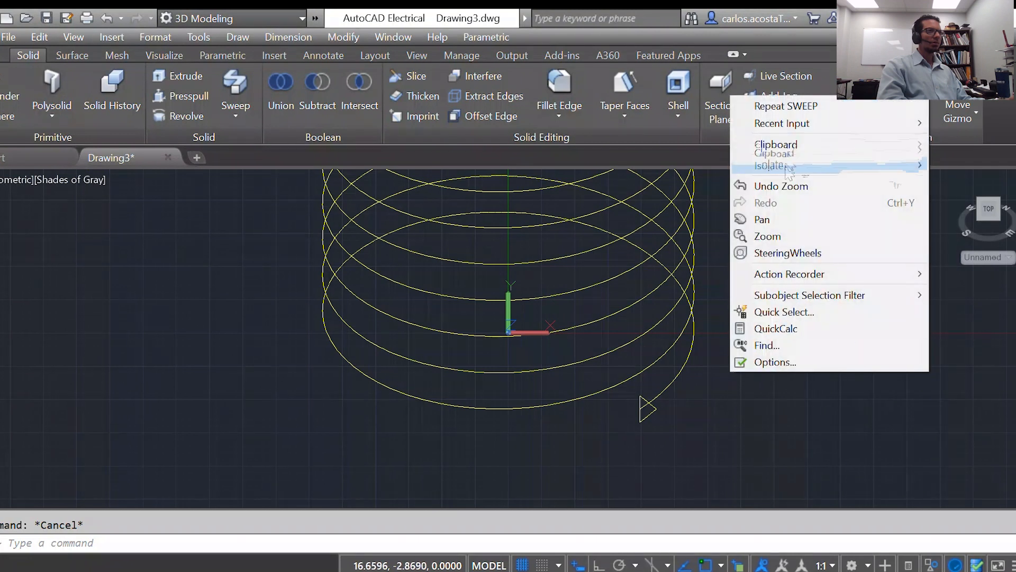
mouse_move(802, 124)
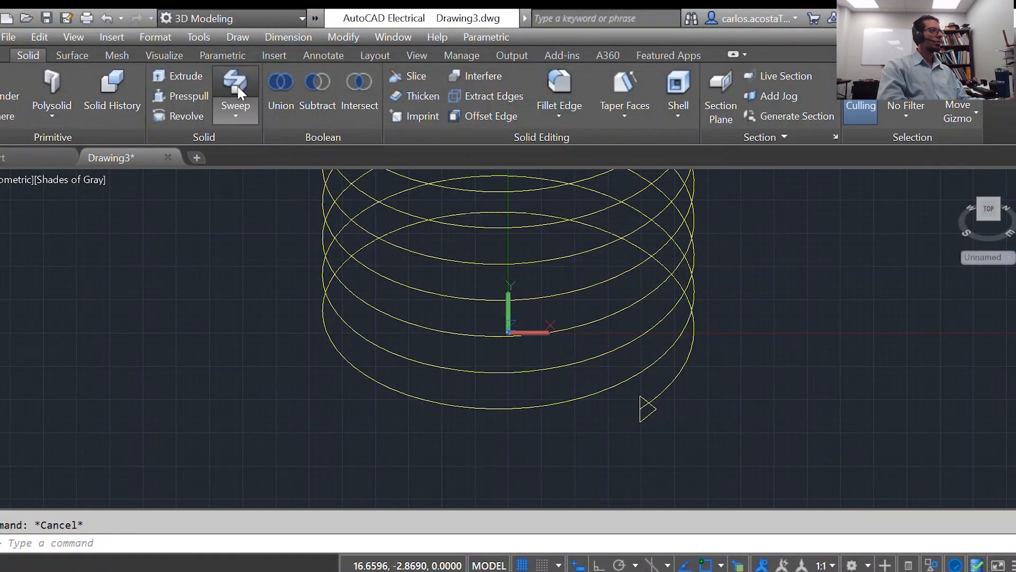
left_click(235, 81)
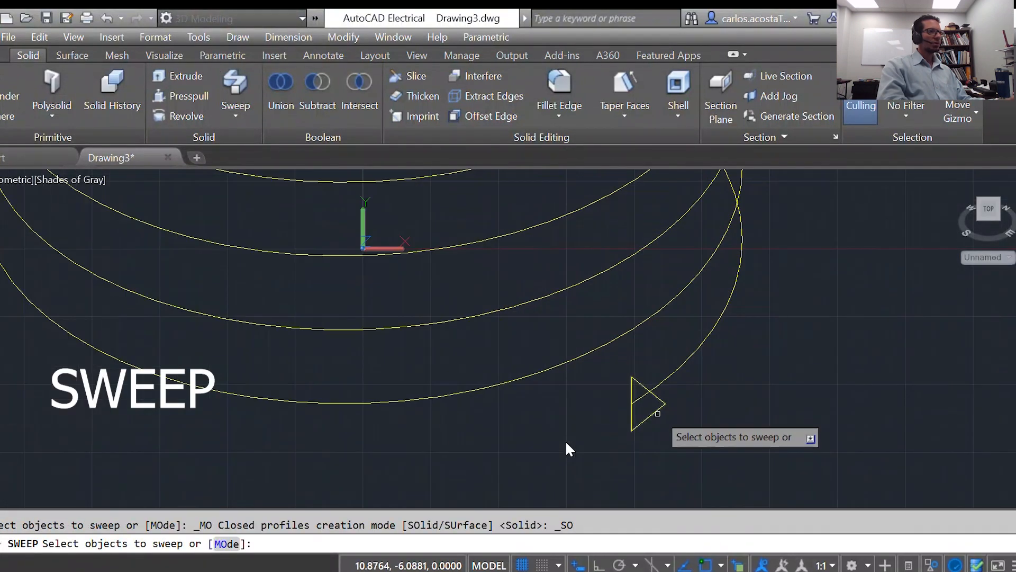
left_click(640, 405)
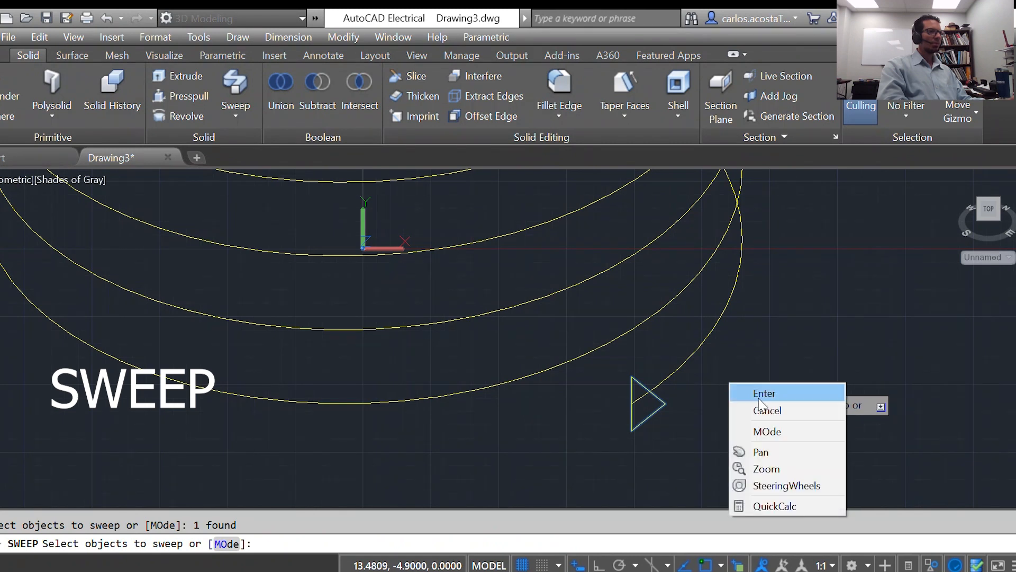
left_click(764, 394)
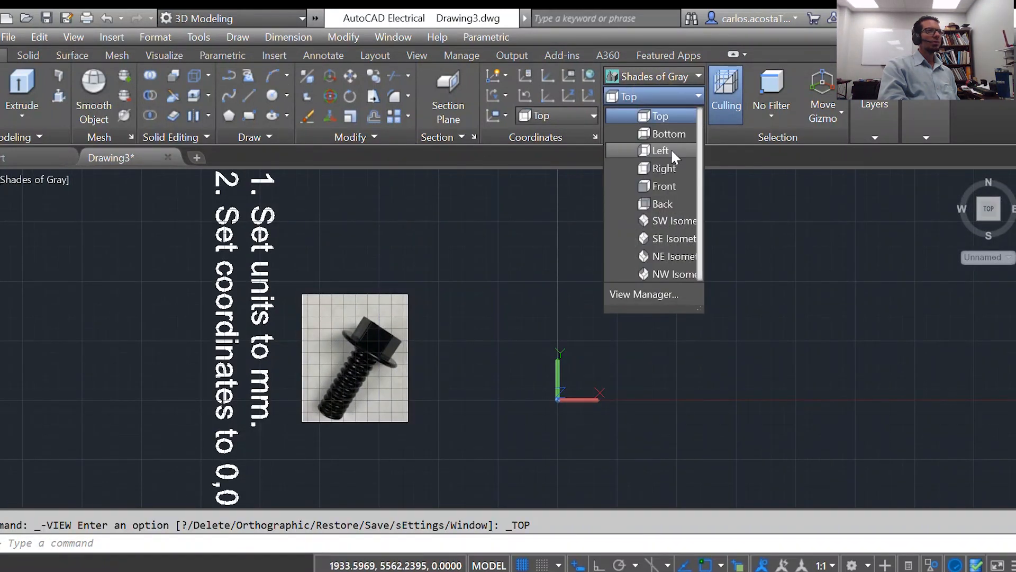
Switch to the Front view and zoom in on the end of the swept thread.
left_click(664, 186)
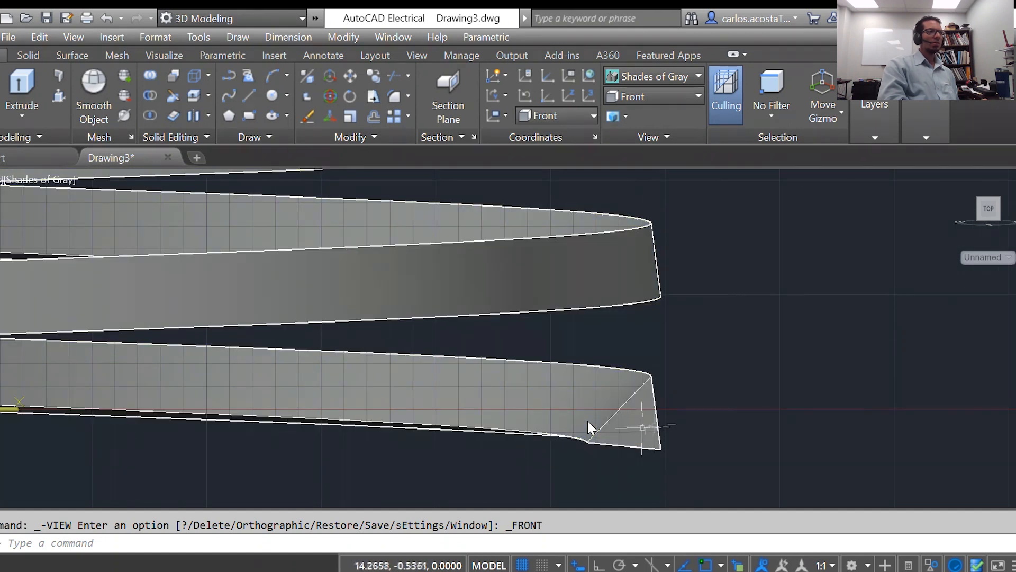
left_click(591, 429)
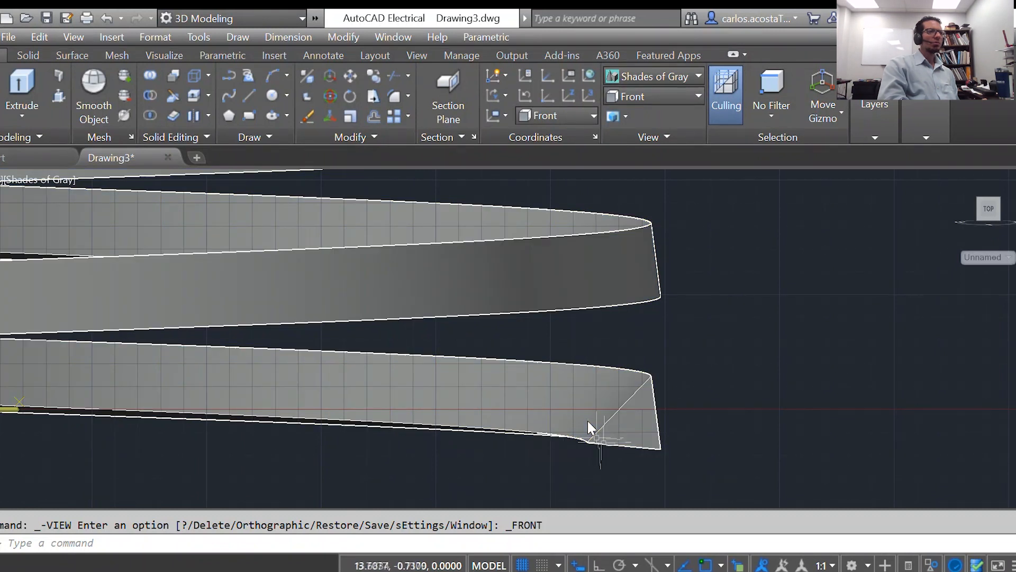
mouse_move(693, 412)
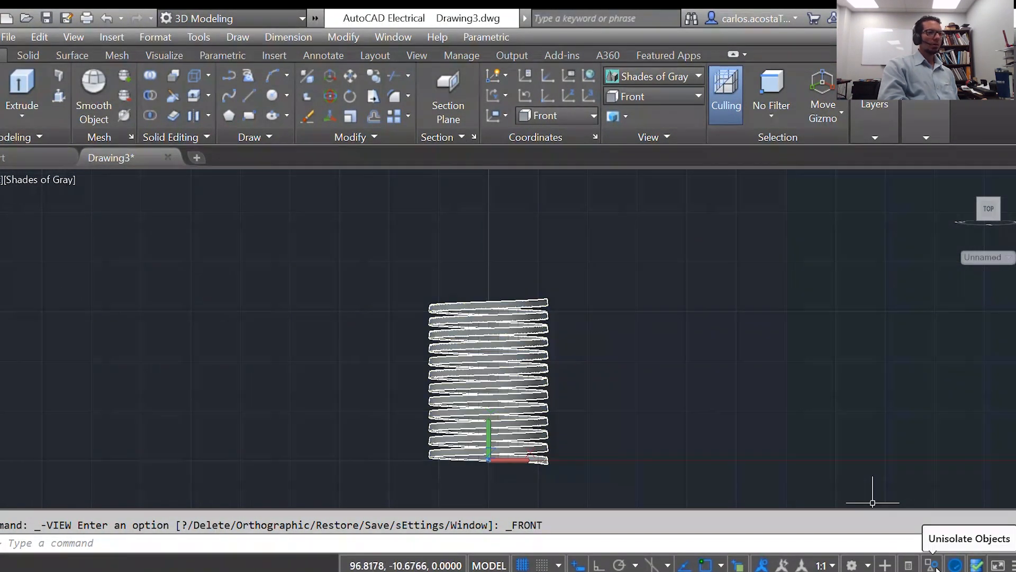
End object isolation to restore hidden objects, then switch to SE Isometric view.
left_click(931, 562)
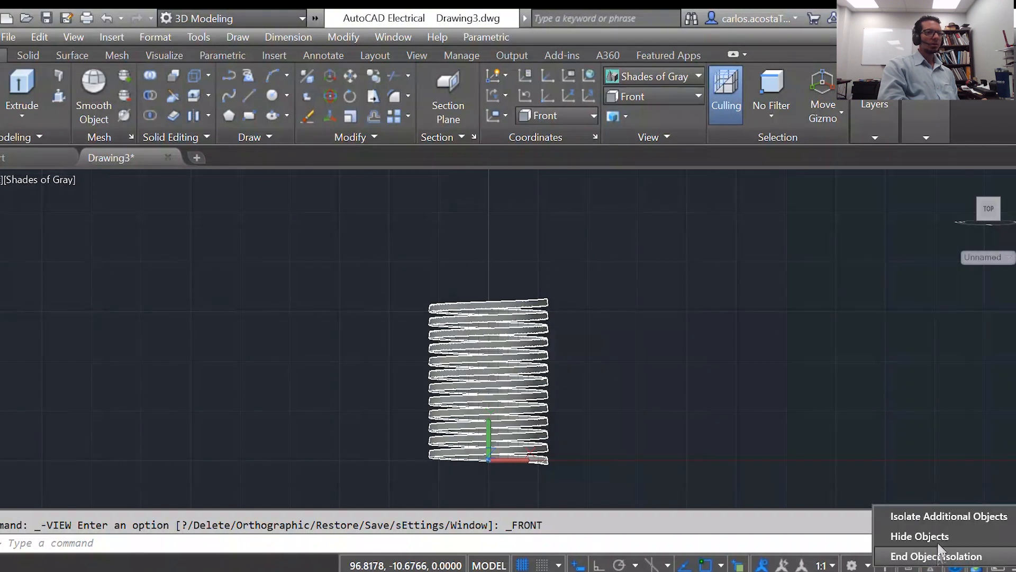
left_click(942, 556)
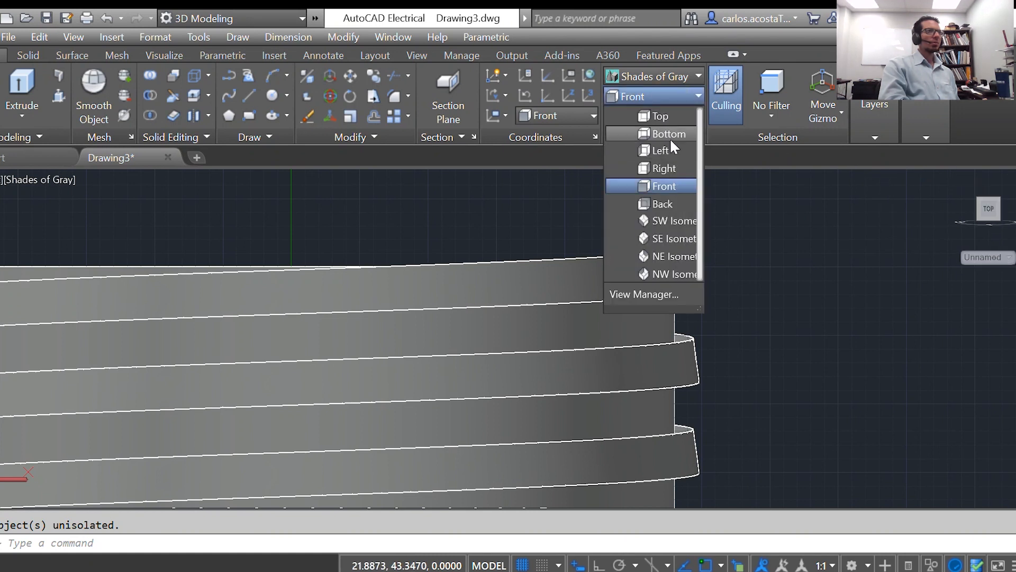
left_click(668, 238)
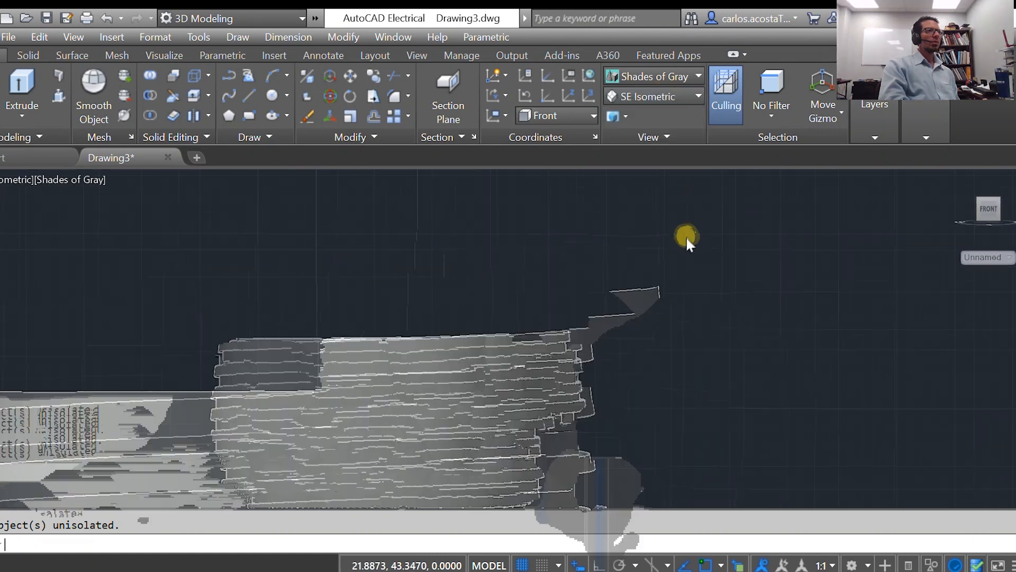